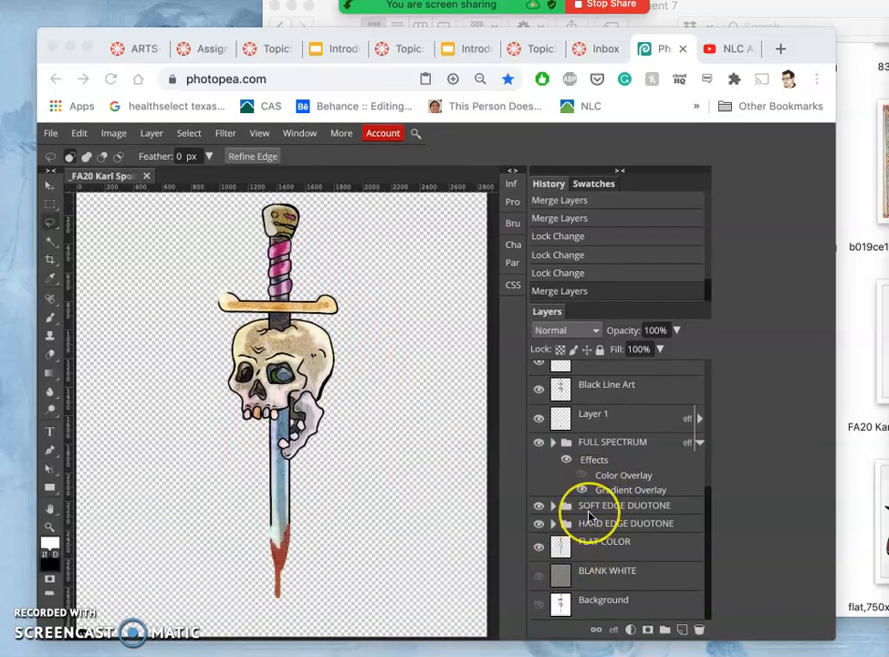
Select every layer of the skull-and-sword illustration and merge them into a single layer.
scroll(down, 3)
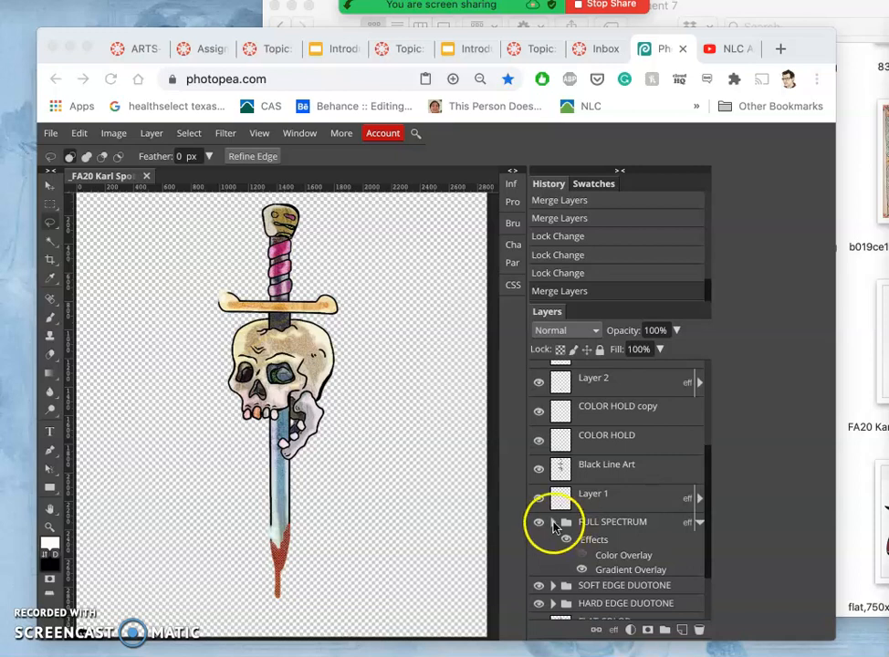
click(551, 522)
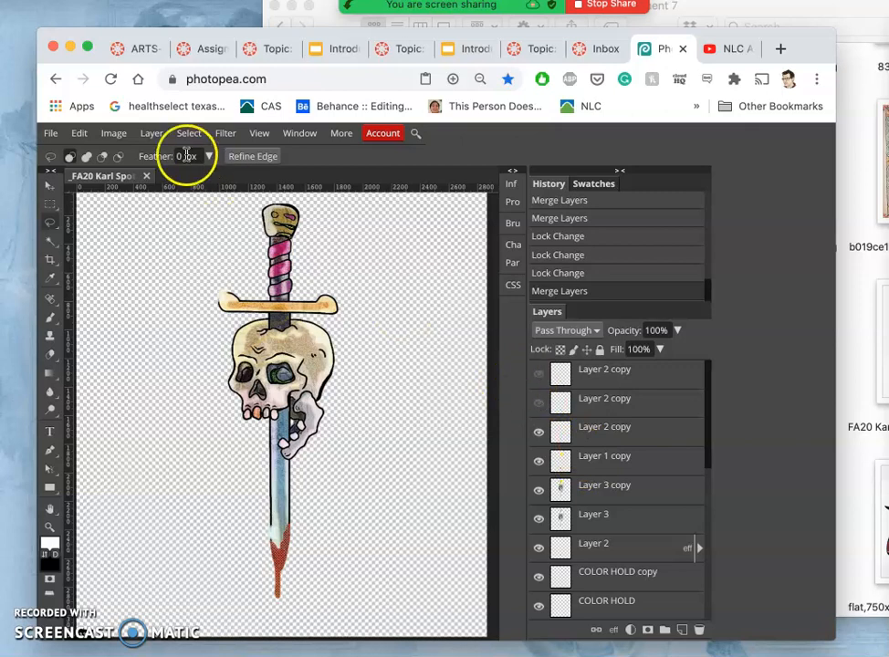
scroll(down, 3)
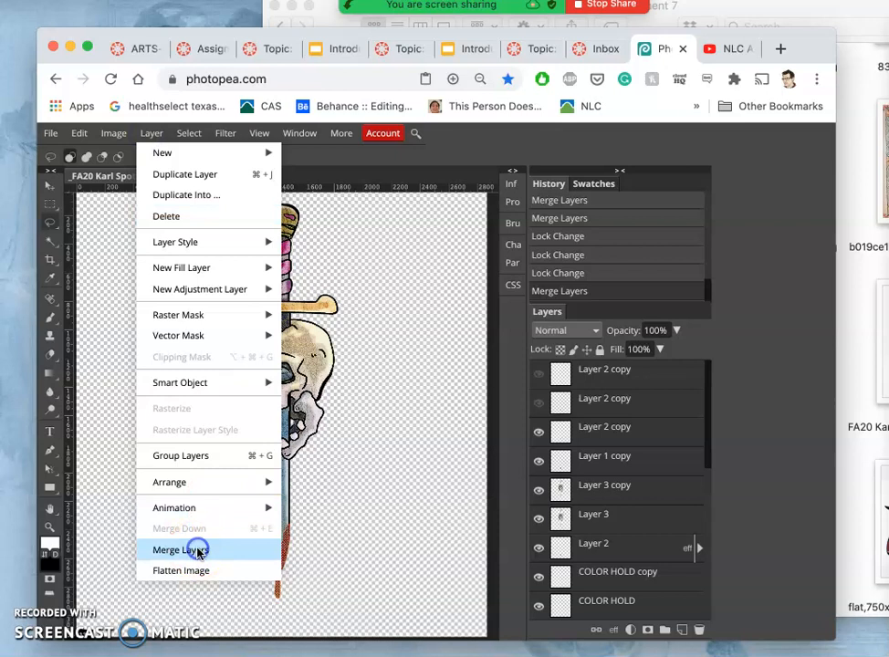
click(173, 549)
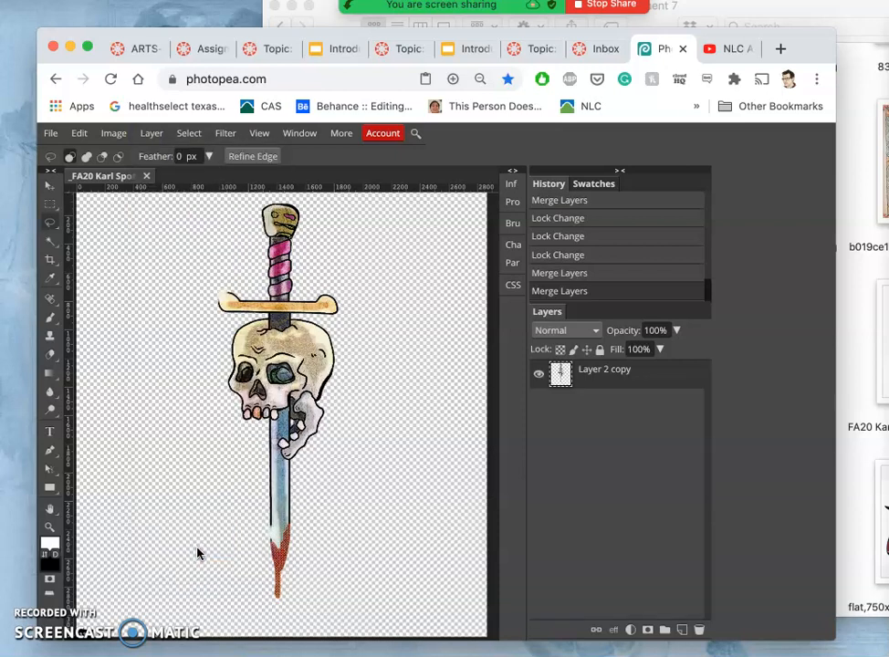
Toggle the merged layer's visibility to check it, duplicate it, and bring up the Filter menu.
click(539, 376)
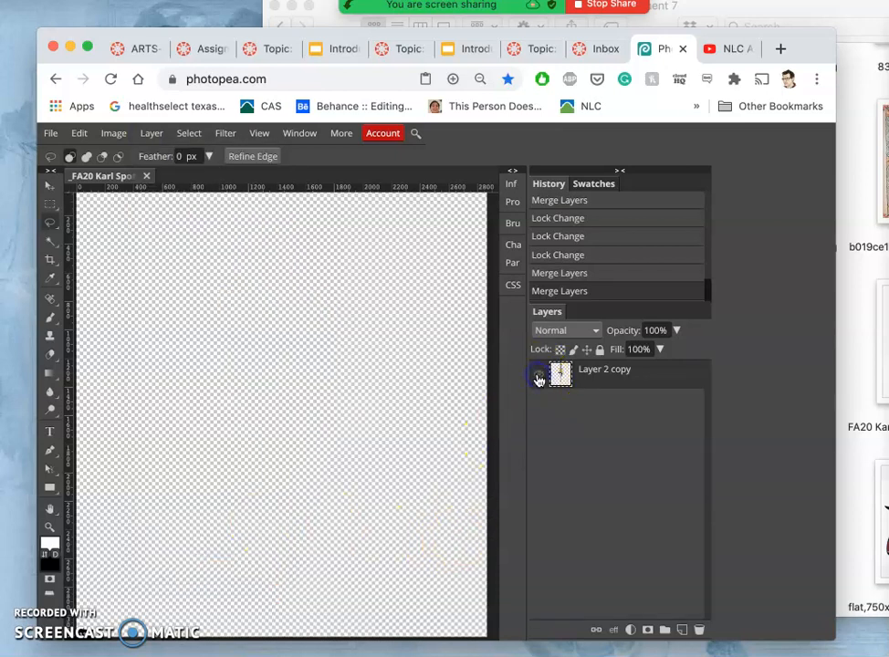
click(538, 374)
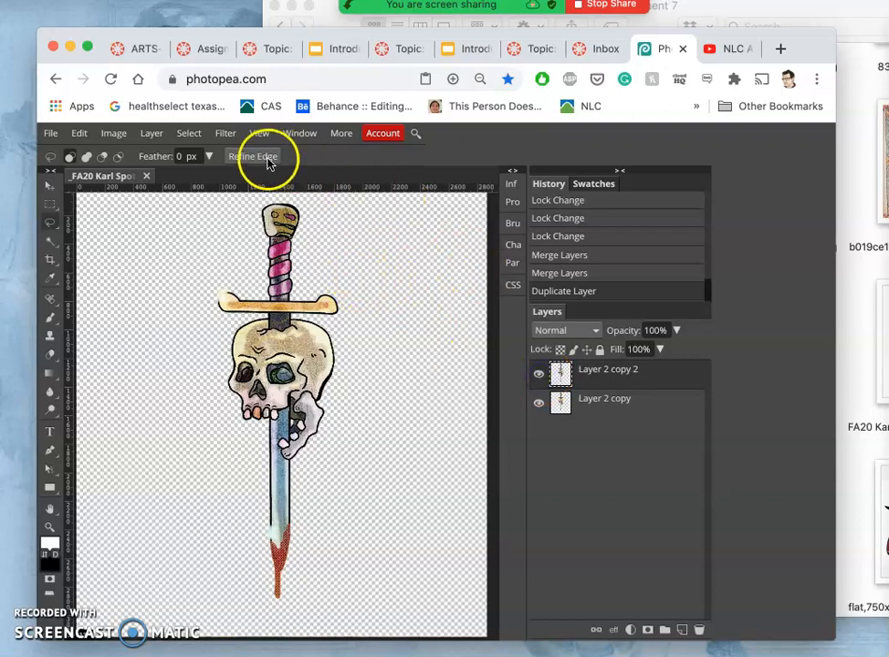
click(226, 133)
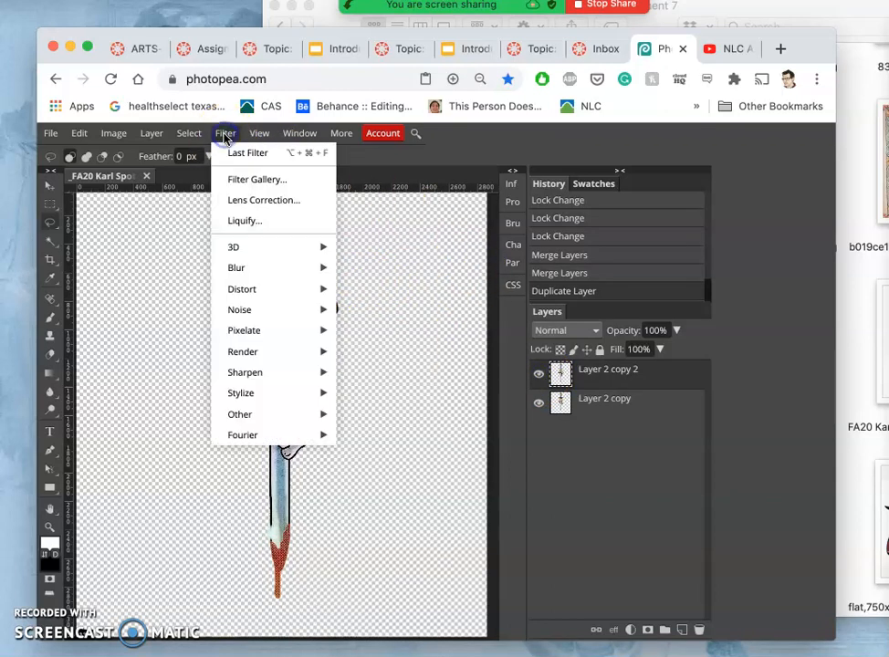
mouse_move(255, 178)
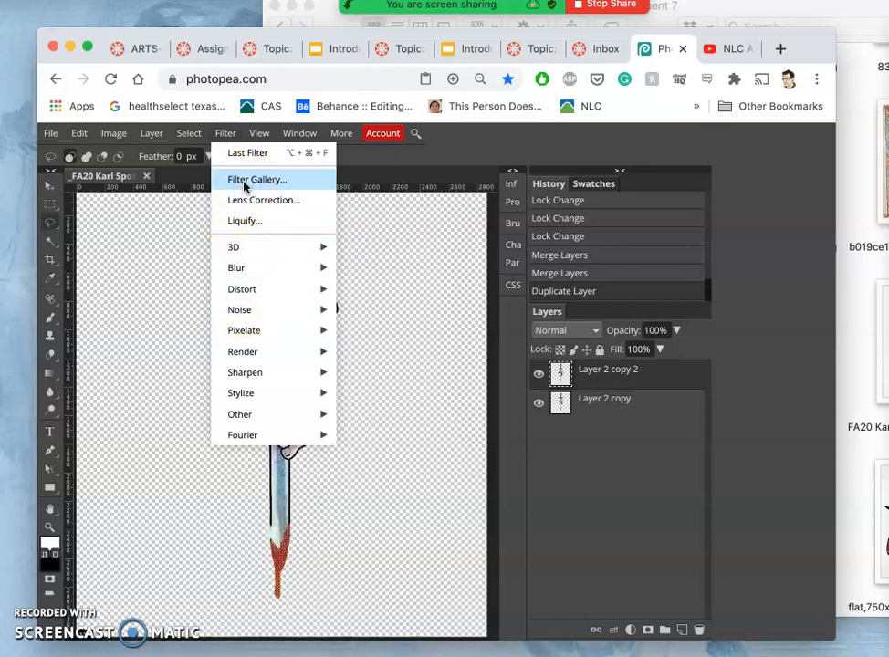
Preview the Halftone Pattern filter from the Filter Gallery on the duplicate with dot size 3.
click(256, 179)
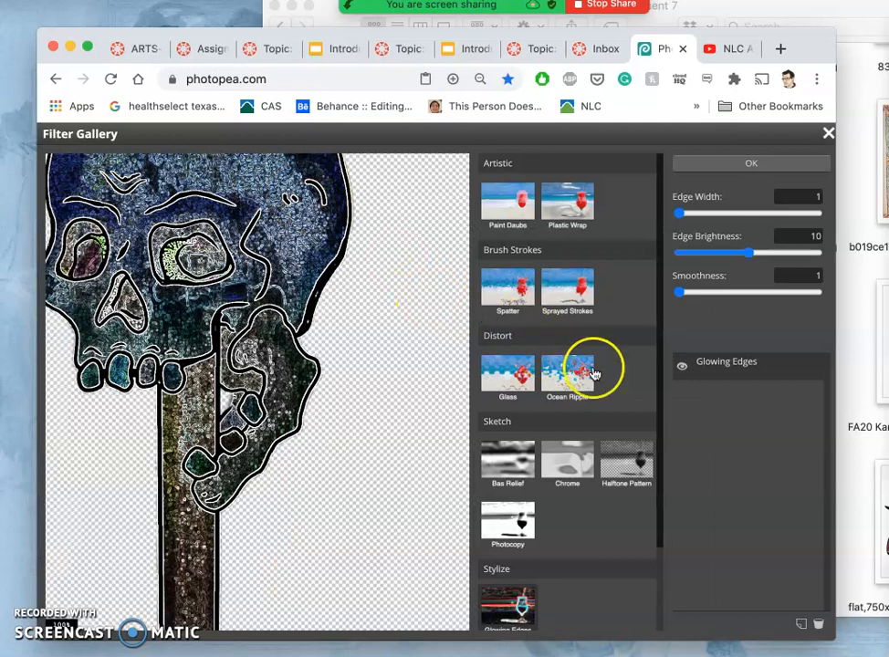
mouse_move(629, 471)
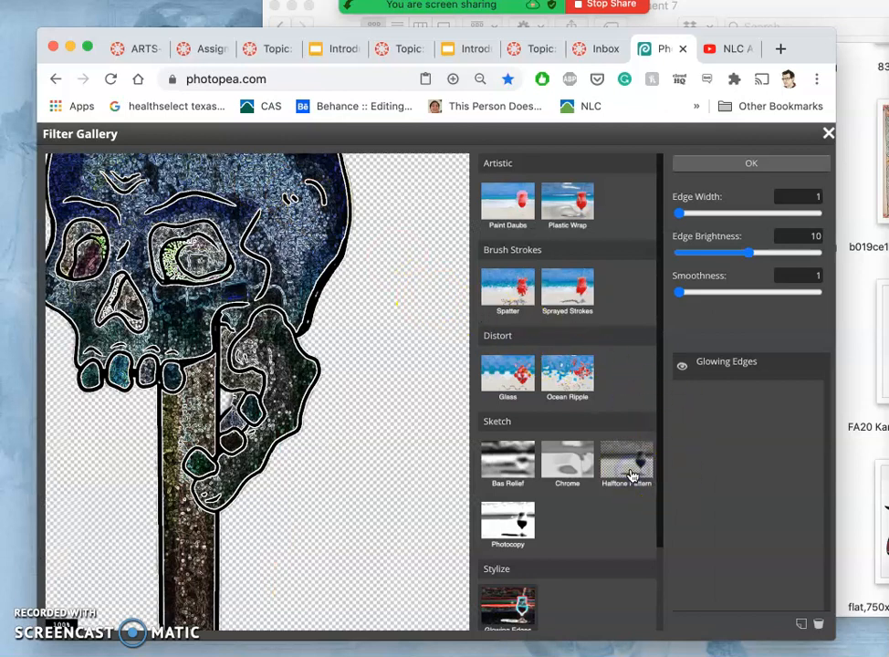
click(626, 460)
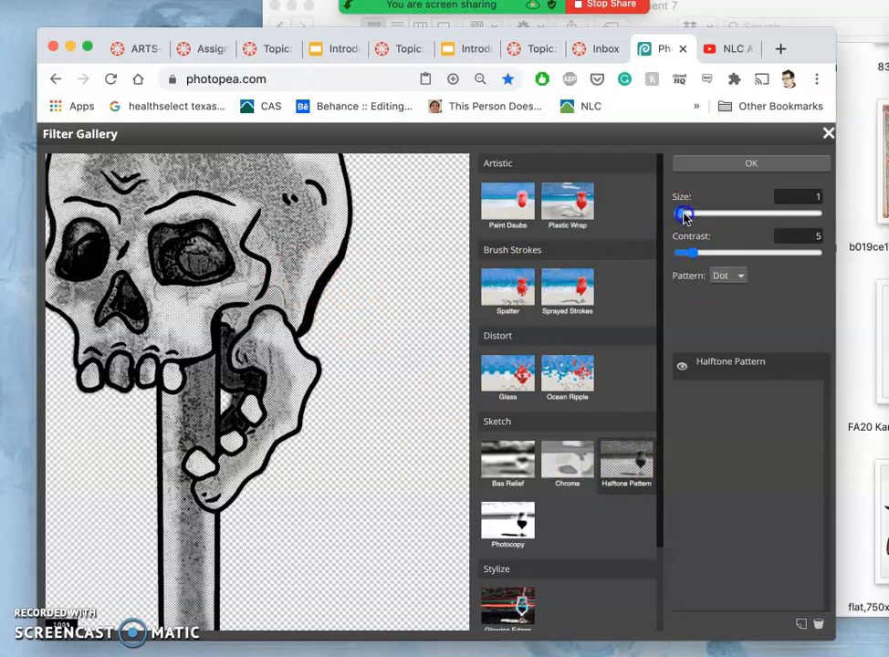
drag(686, 214, 701, 214)
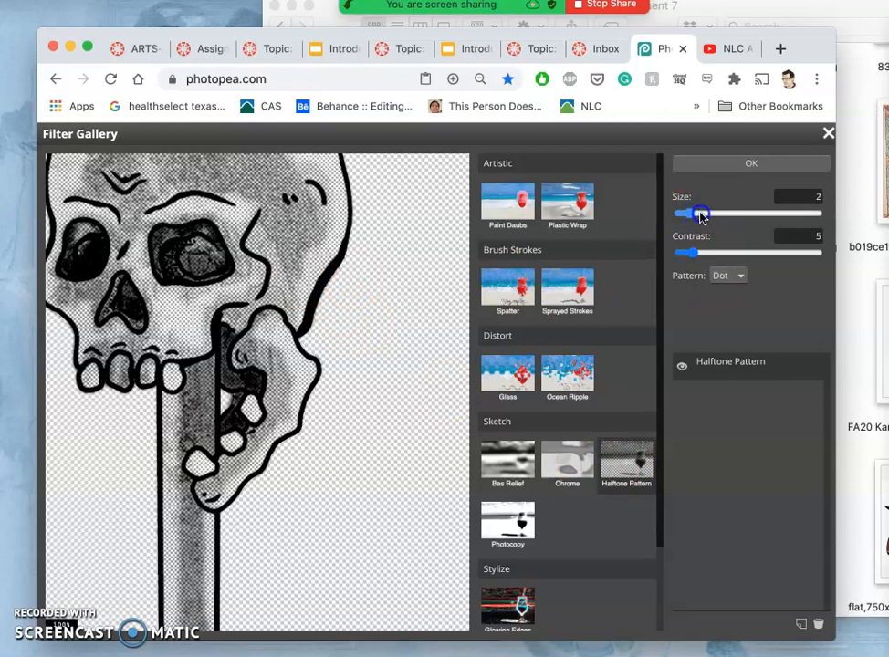
drag(686, 252, 744, 252)
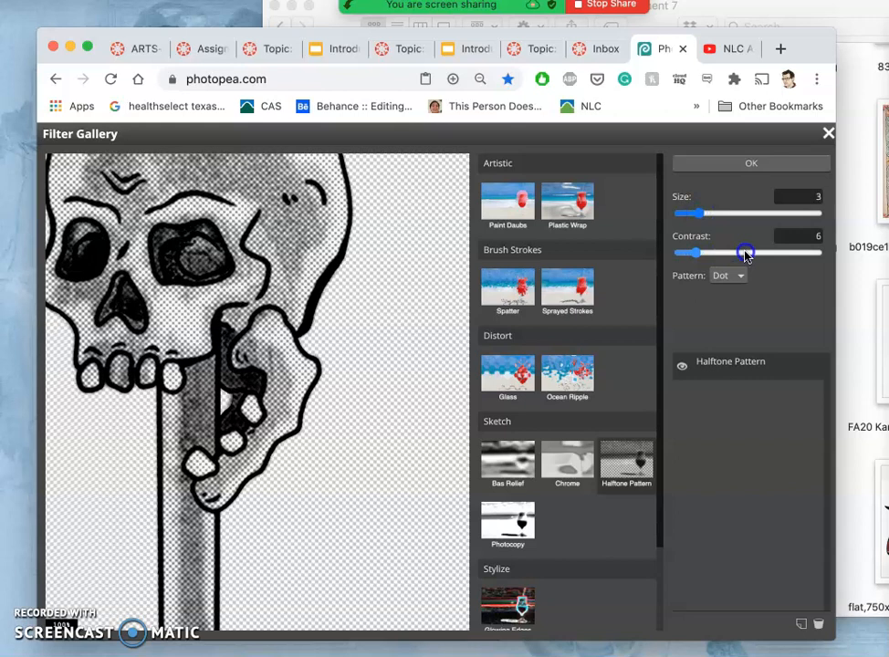
drag(744, 252, 741, 252)
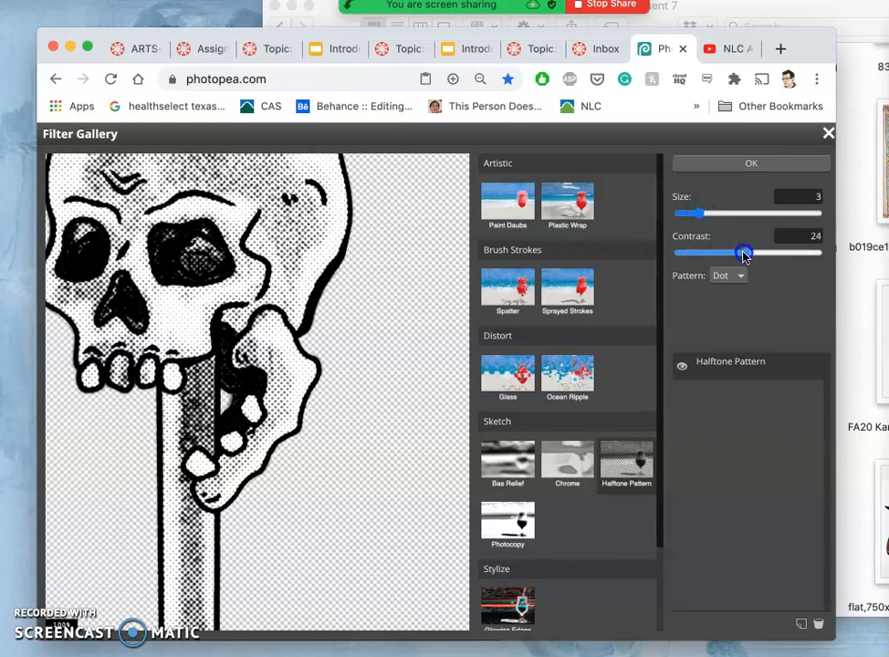
drag(745, 252, 739, 251)
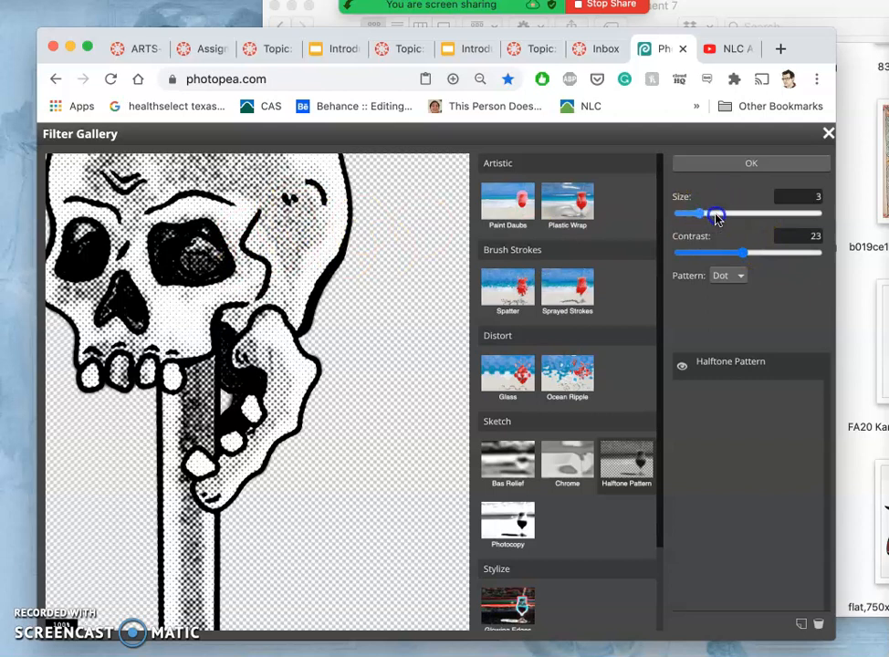
drag(693, 214, 715, 214)
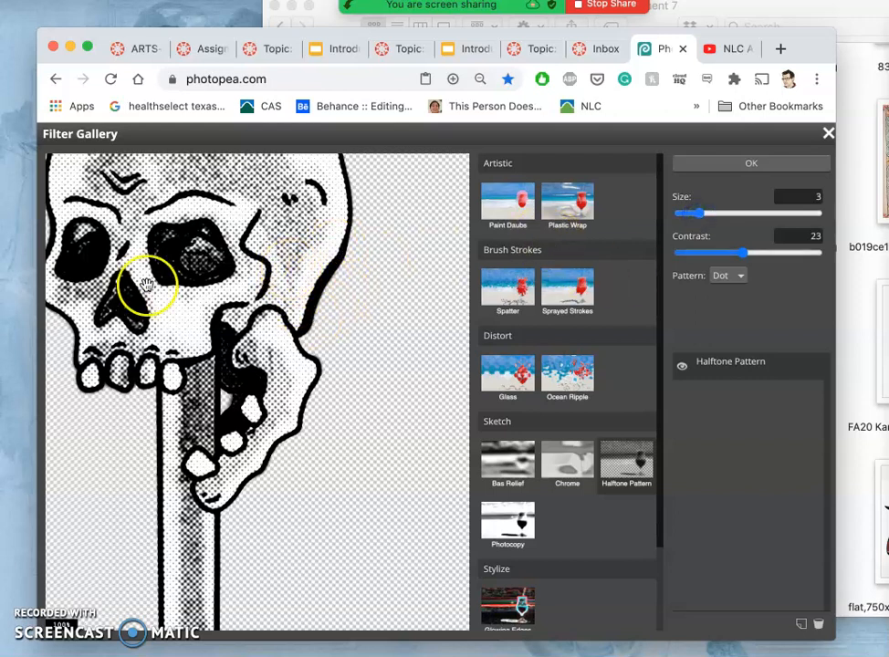
Try halftone contrast values from 12 to 50 and settle it at 21.
drag(741, 252, 716, 251)
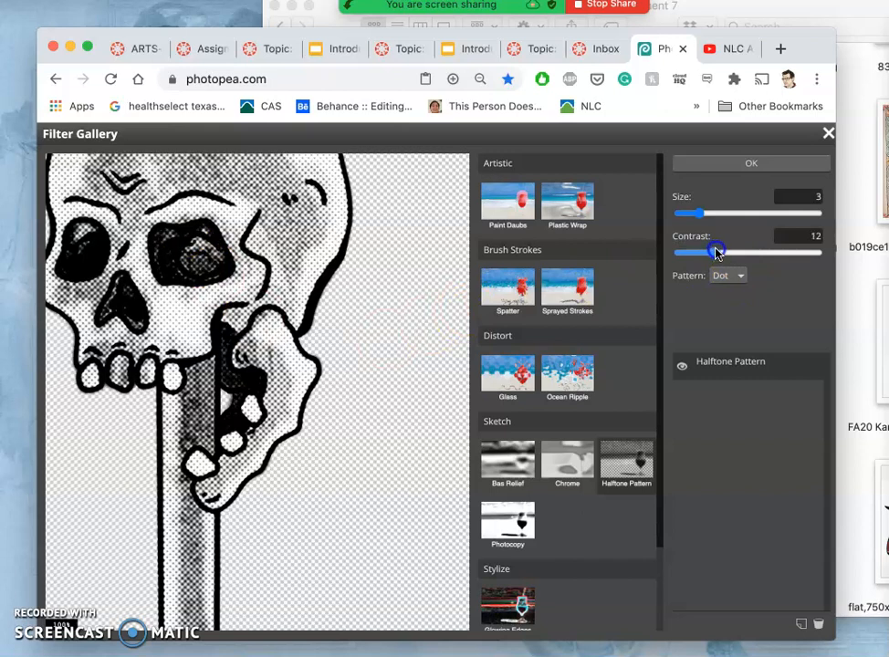
drag(716, 252, 811, 252)
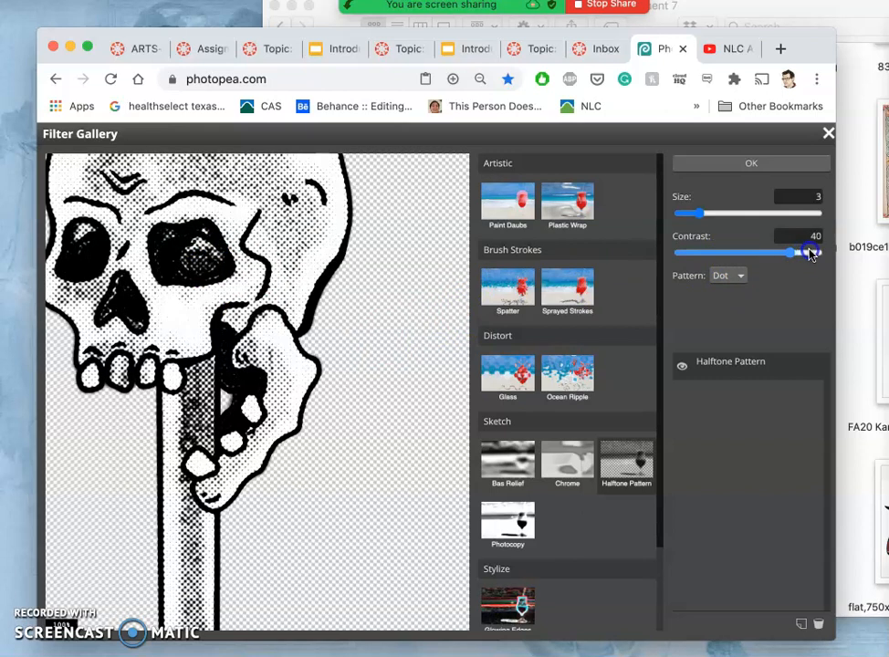
drag(792, 252, 836, 252)
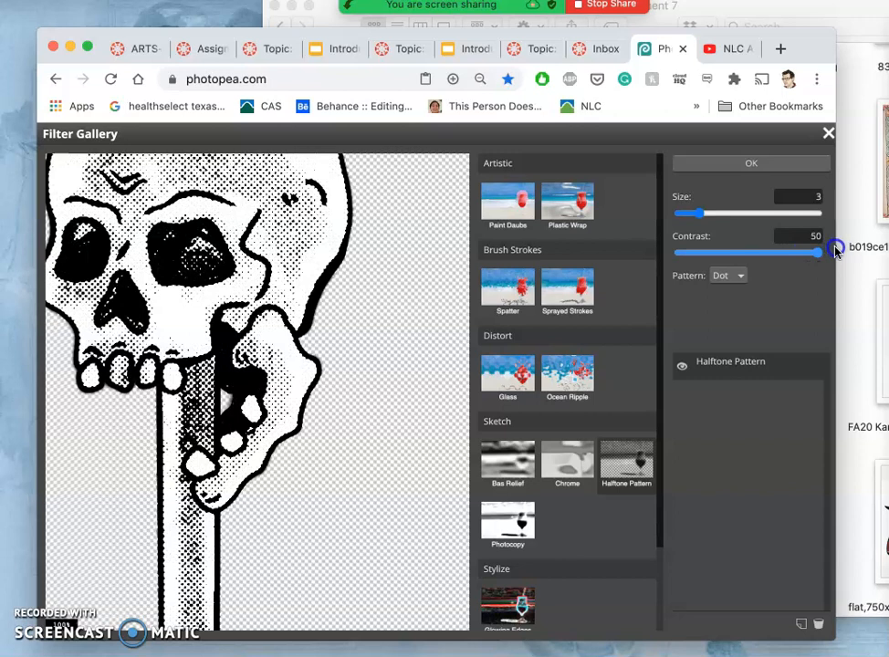
drag(818, 252, 744, 252)
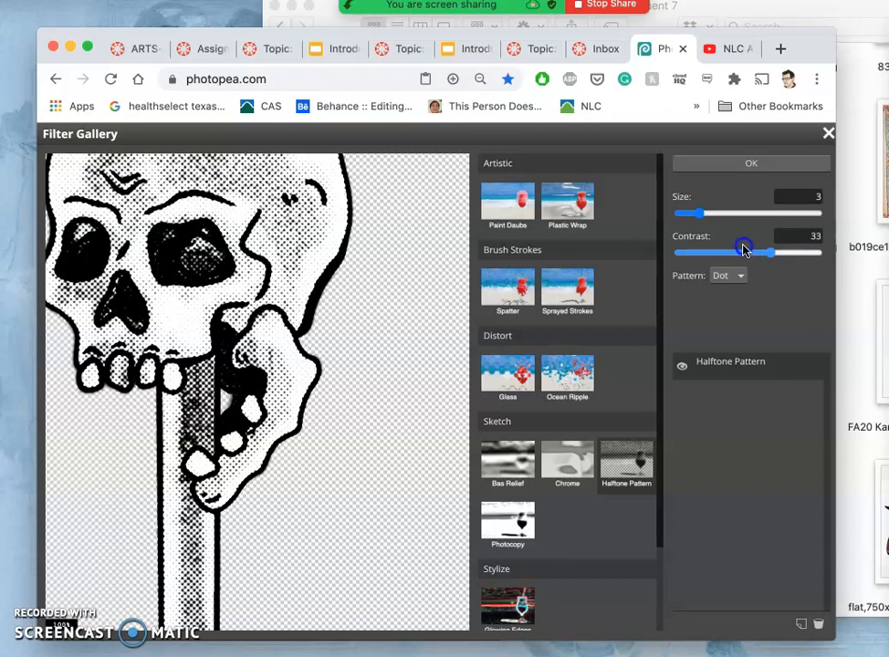
drag(745, 252, 727, 252)
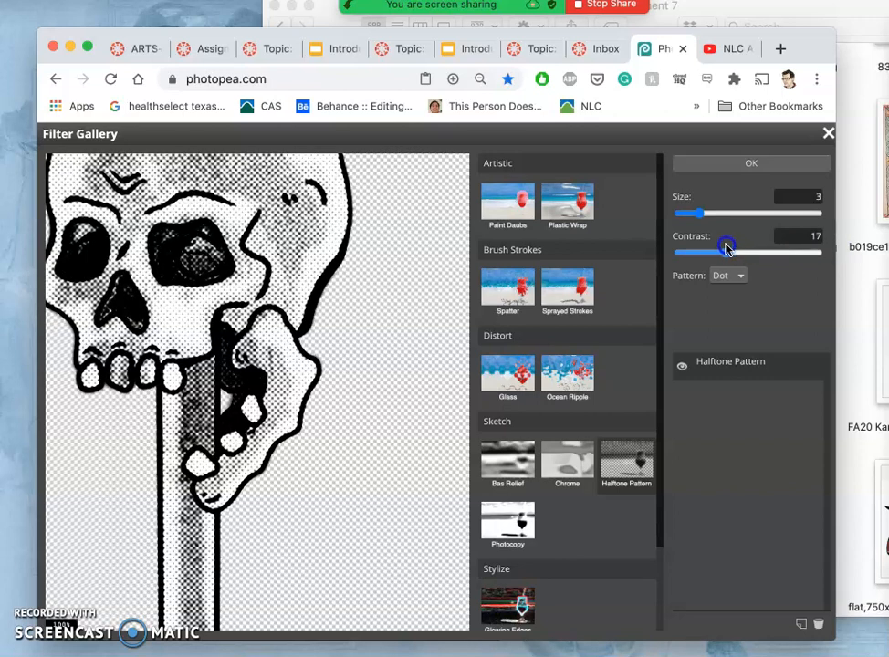
drag(727, 248, 738, 249)
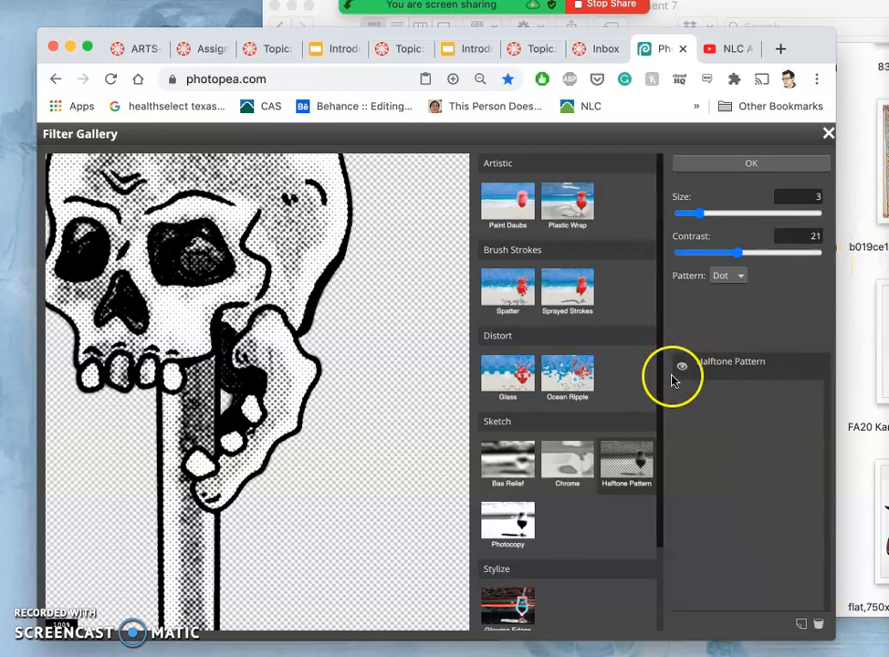
click(752, 162)
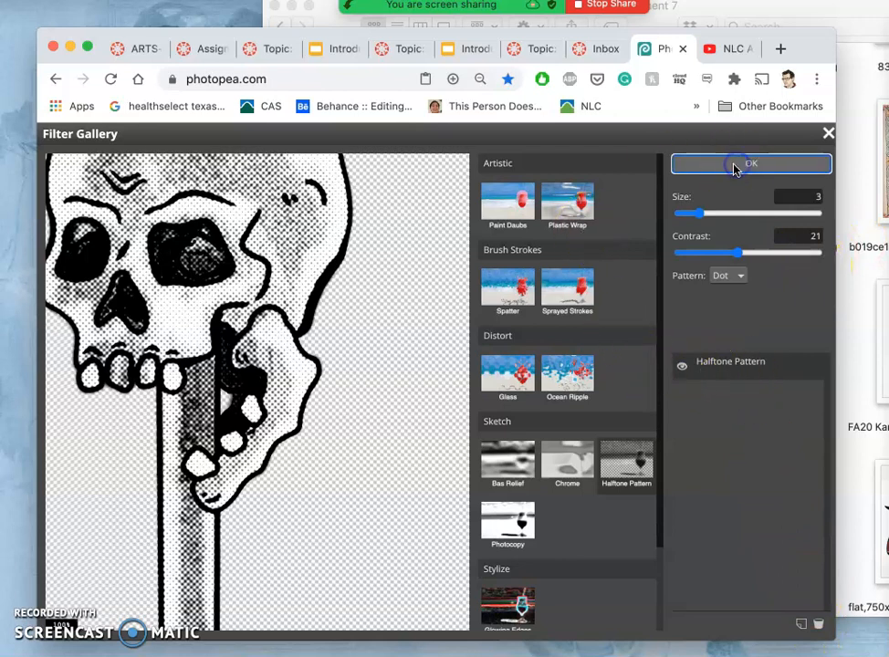
Apply the halftone filter and set the top copy's blend mode to Pin Light.
click(751, 164)
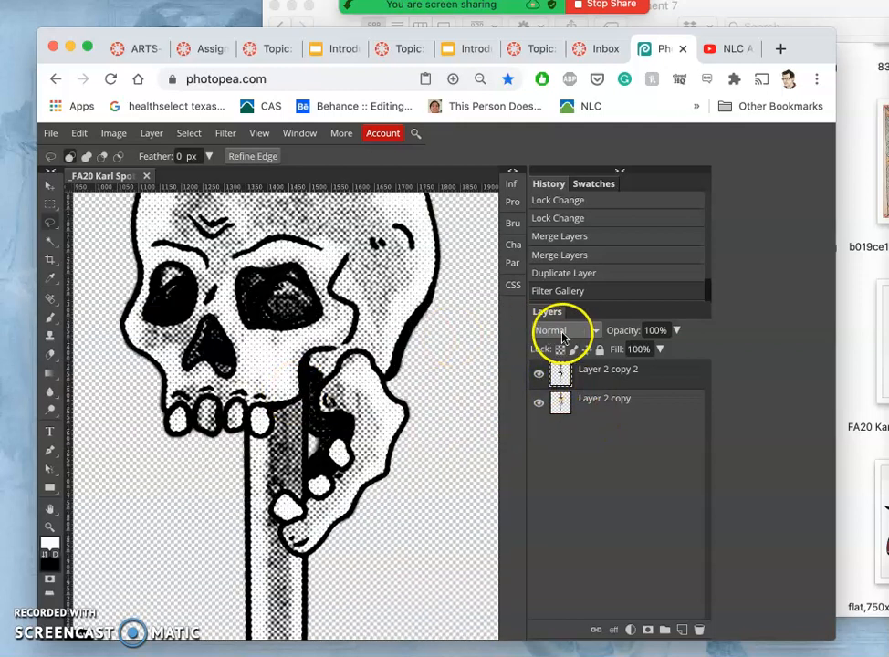
click(550, 330)
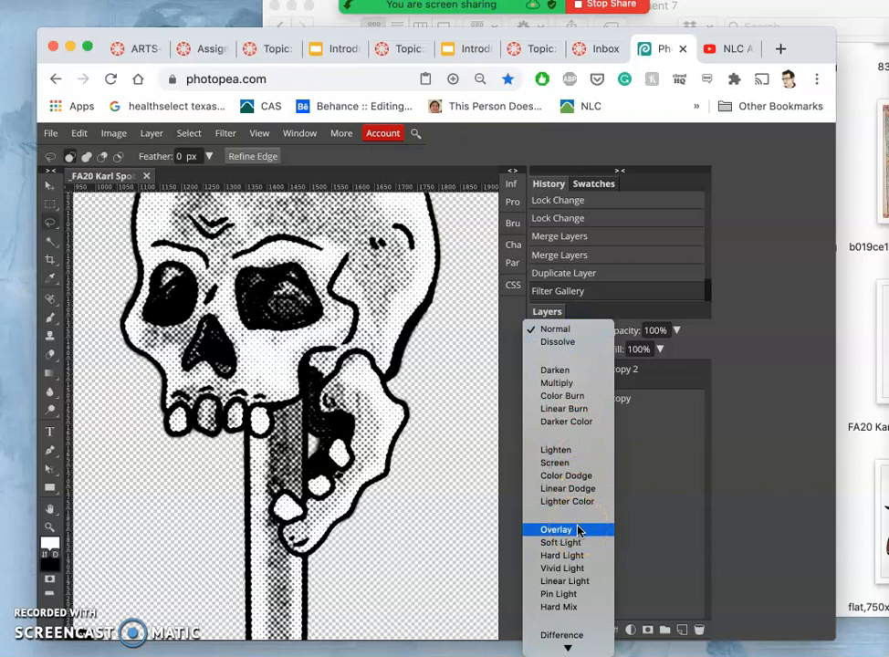
mouse_move(560, 542)
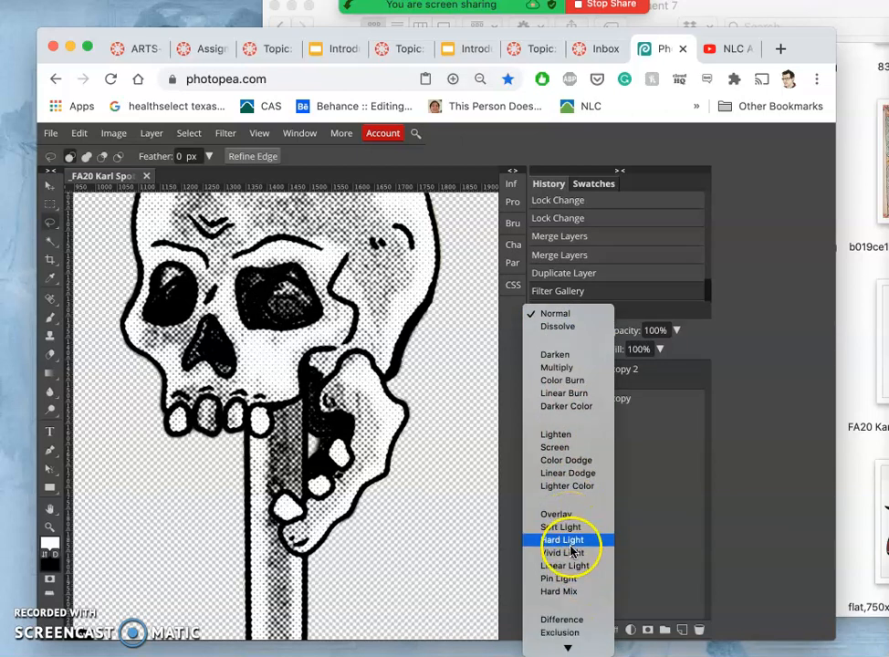
click(558, 576)
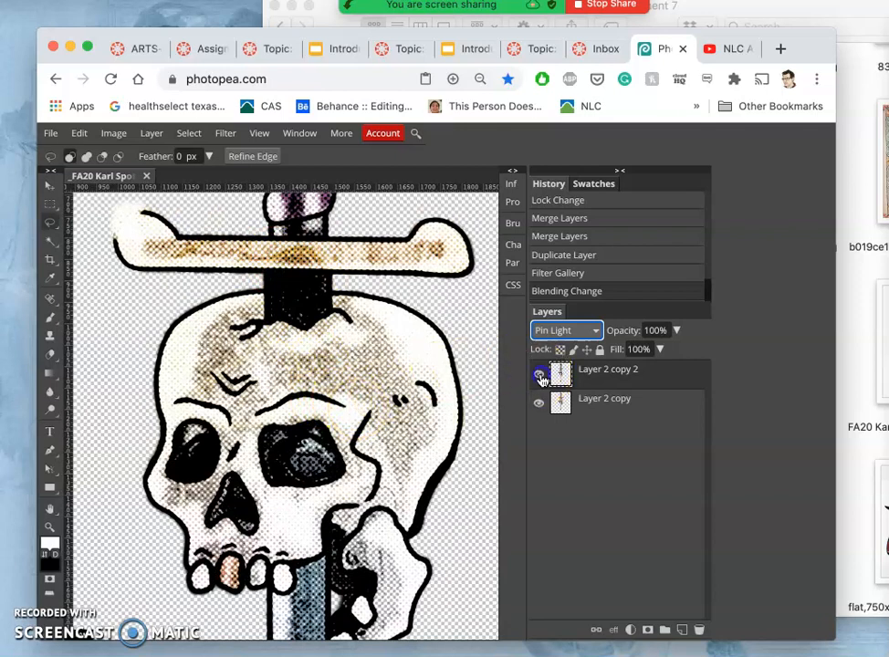
click(538, 376)
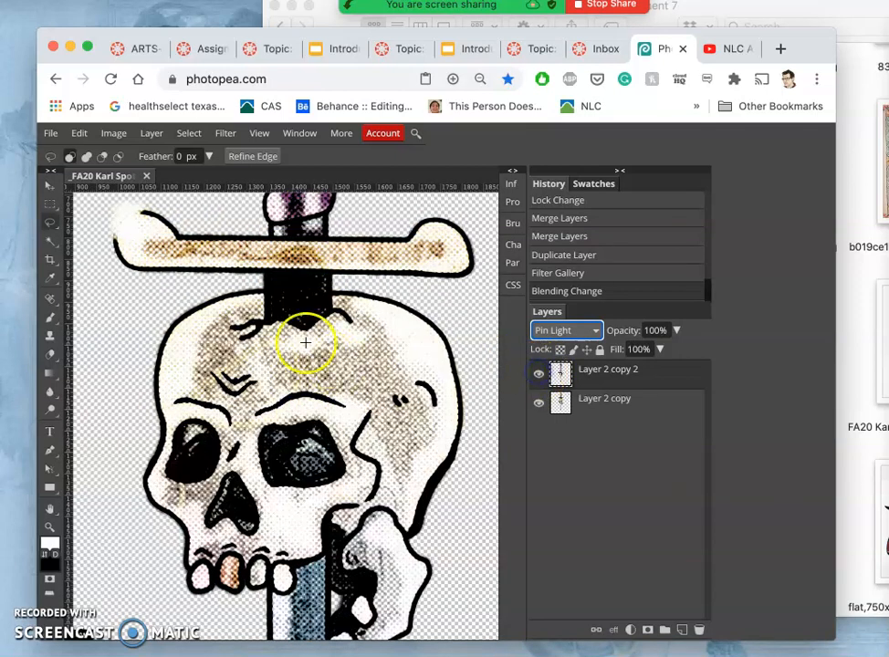
Lower the Pin Light layer's opacity to 35% and toggle its visibility to compare.
click(678, 330)
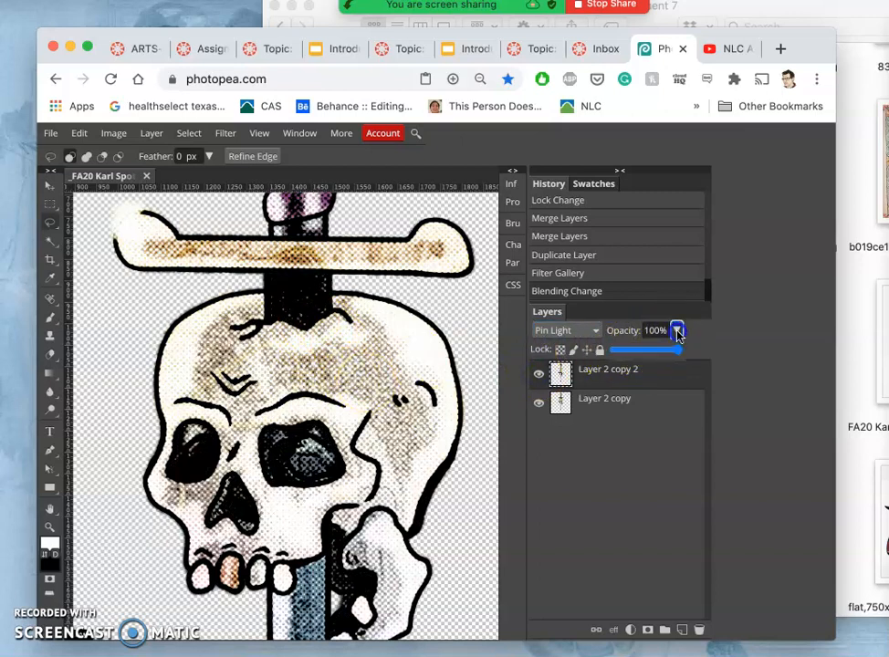
drag(677, 330, 635, 349)
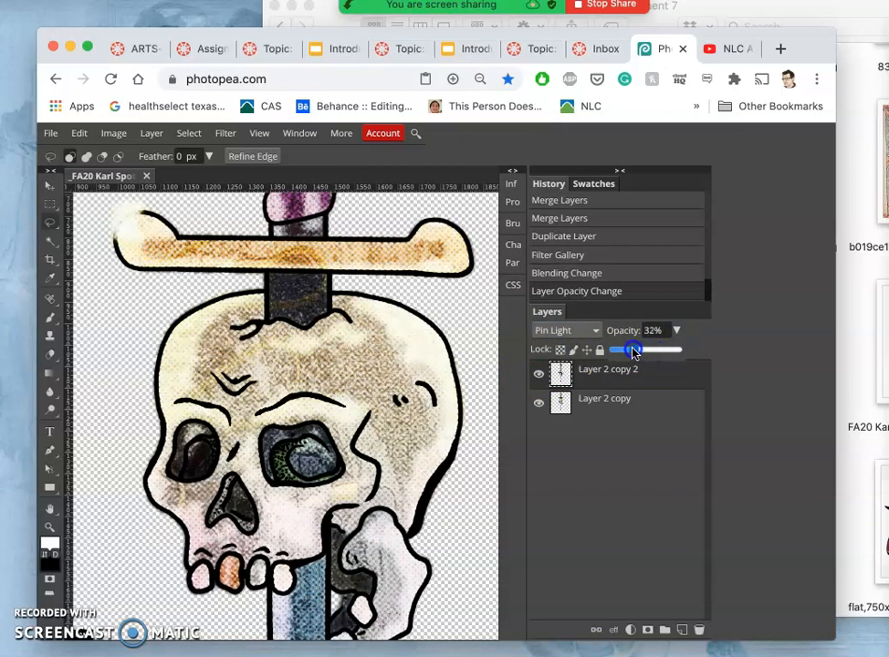
drag(624, 350, 639, 351)
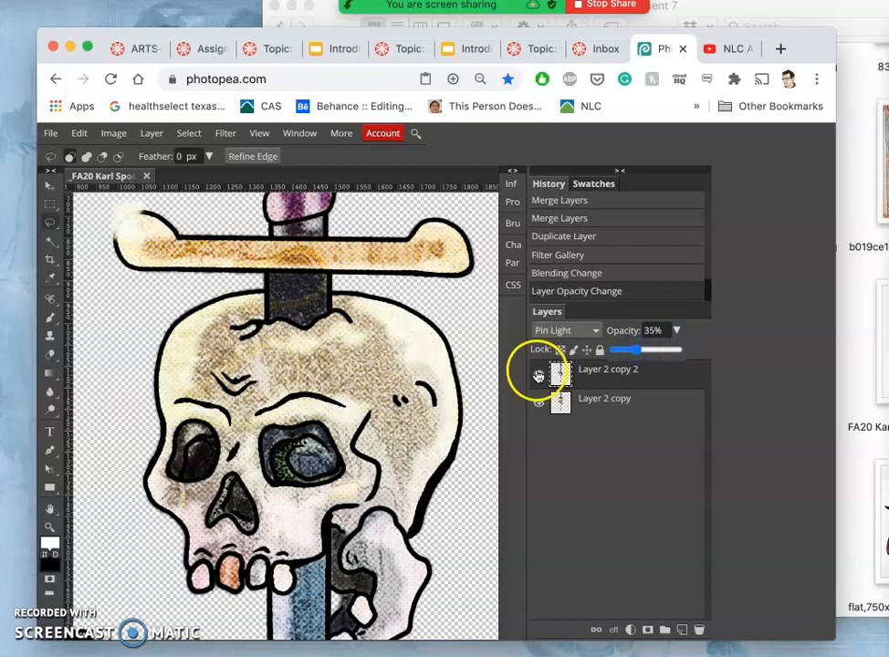
click(538, 376)
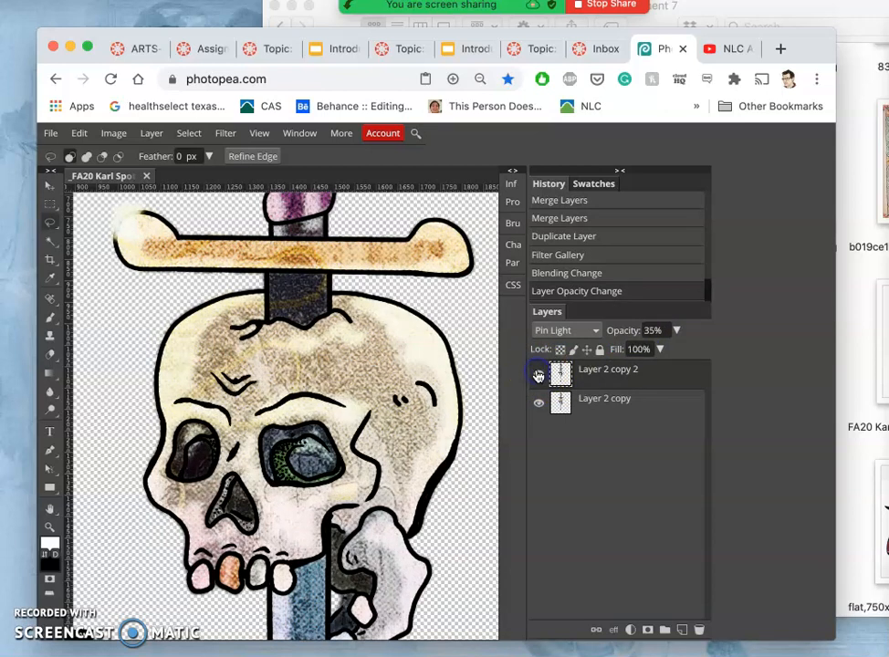
click(538, 376)
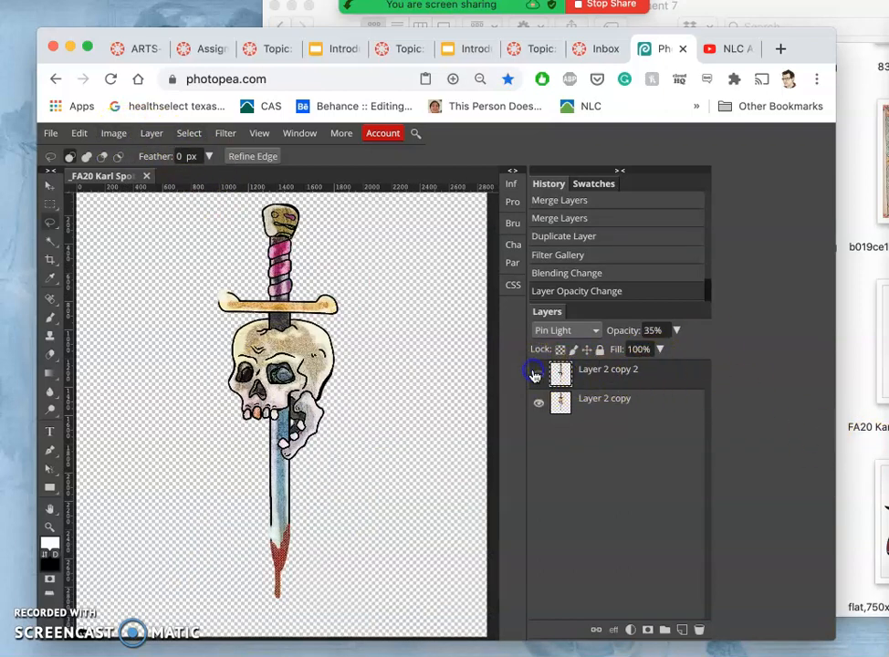
Bring up a Hue/Saturation adjustment on the top layer with Colorize enabled.
click(113, 133)
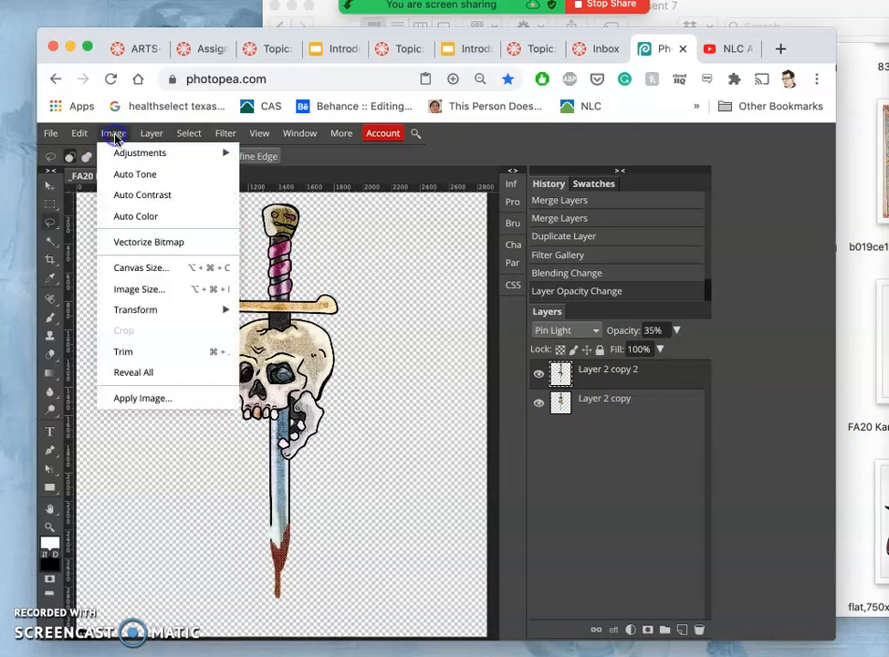
click(138, 153)
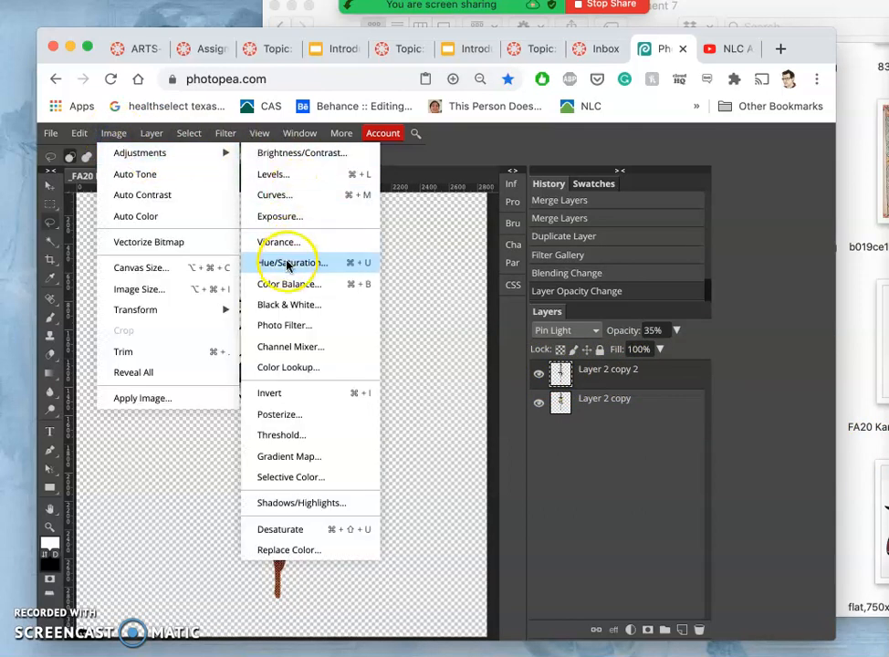
click(292, 263)
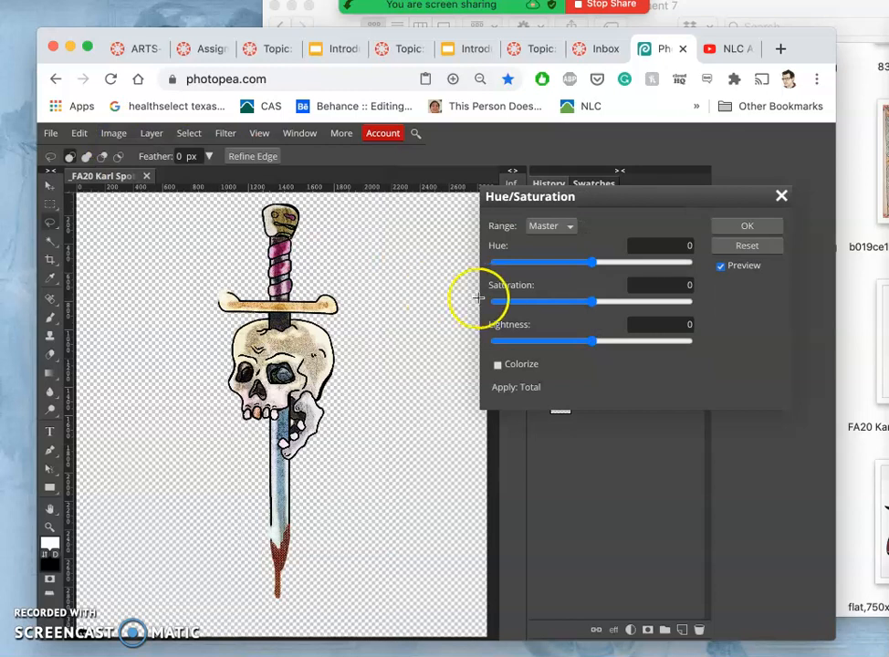
click(497, 365)
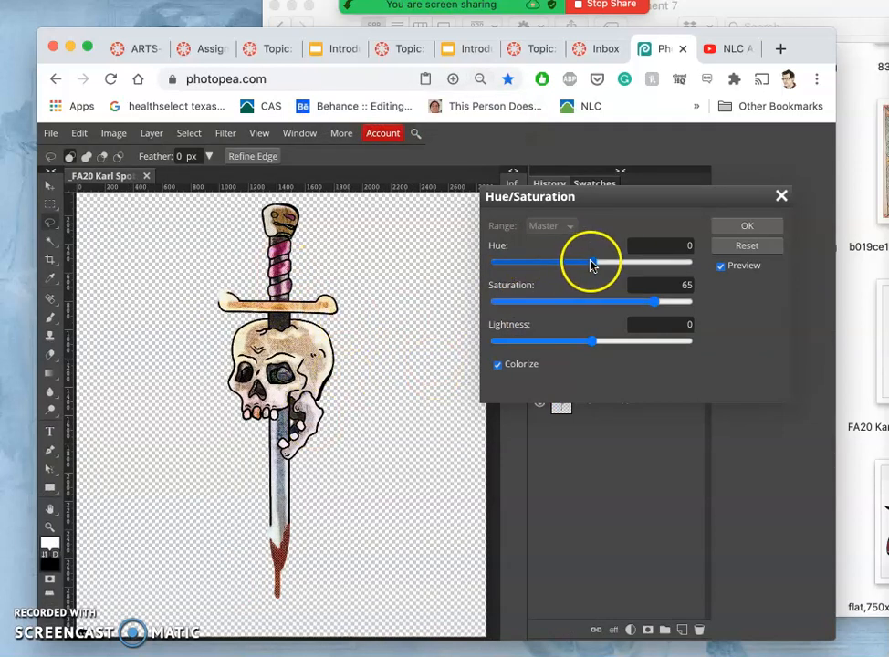
Set the colorized tint to hue 50, saturation 65, lightness 5 and apply it.
drag(592, 263, 686, 263)
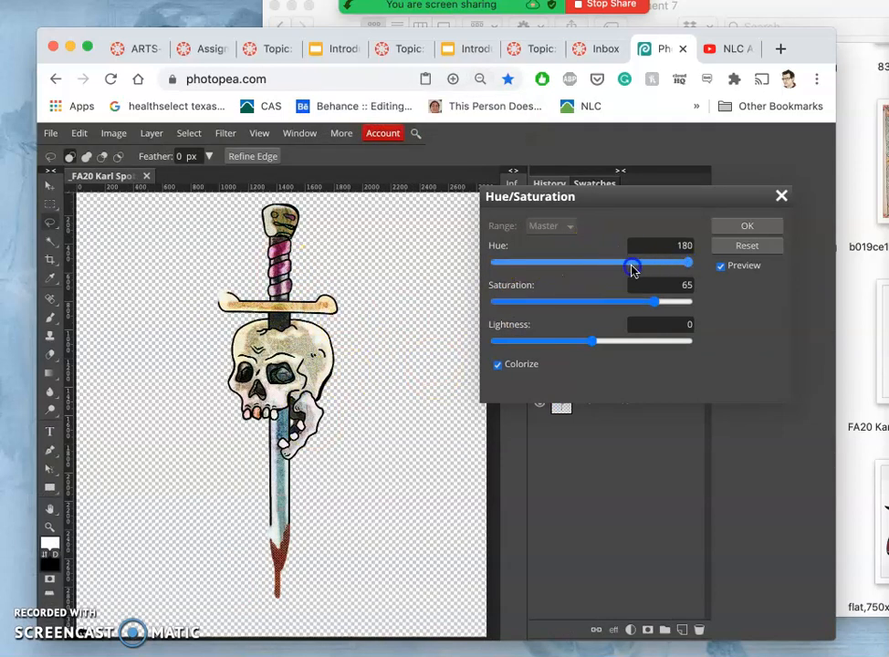
drag(631, 262, 537, 263)
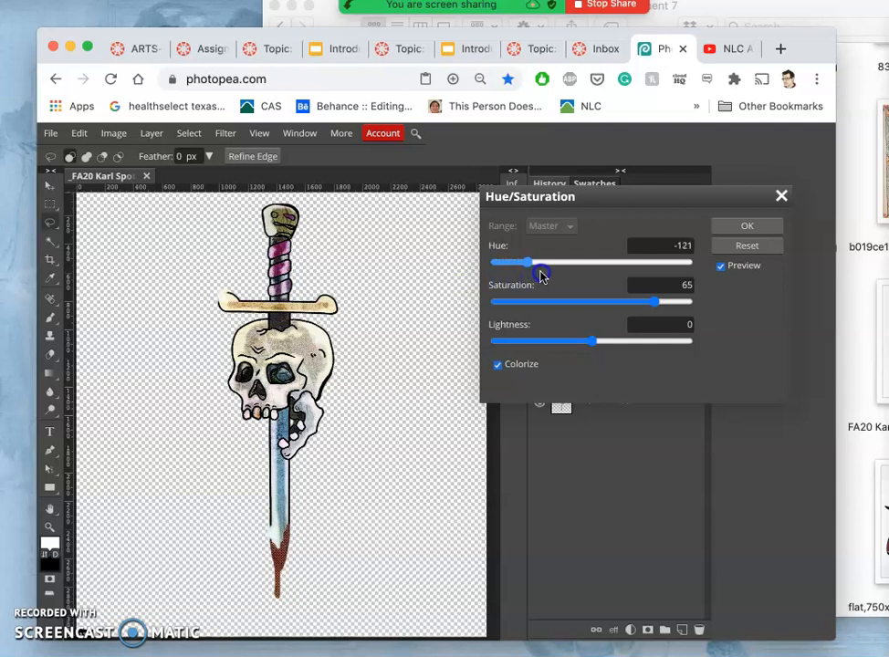
drag(540, 263, 625, 263)
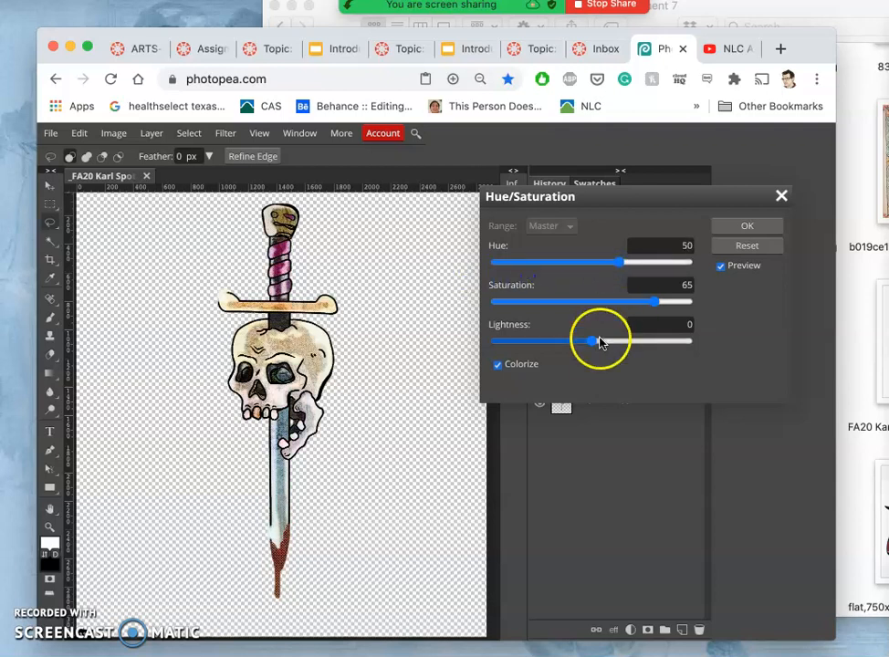
drag(591, 341, 575, 341)
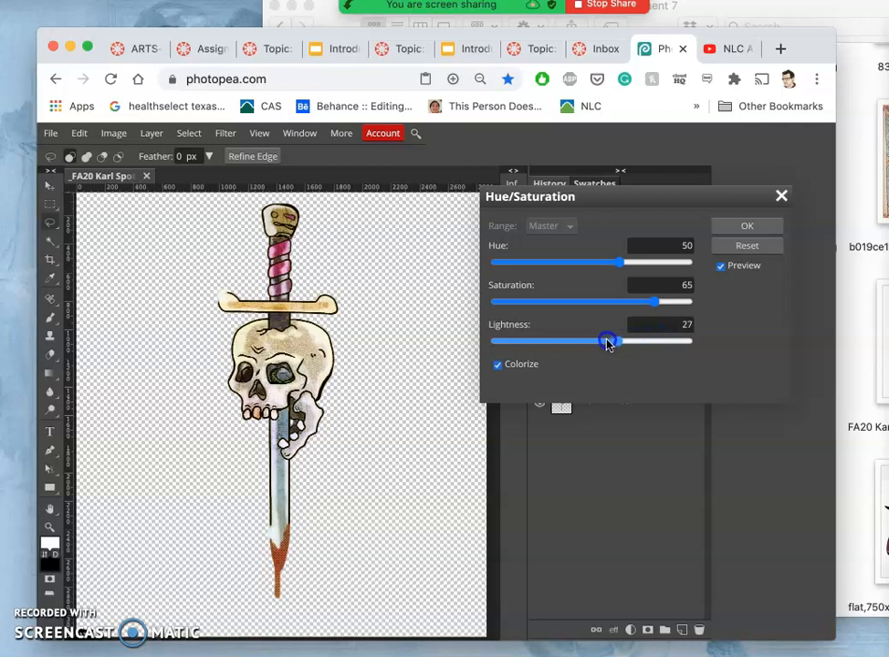
drag(610, 341, 595, 341)
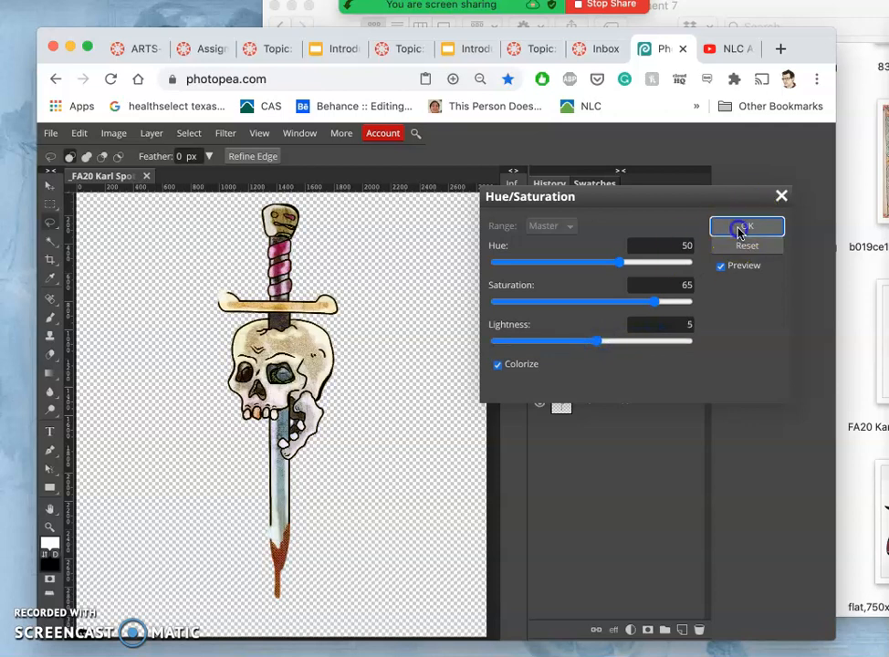
click(746, 227)
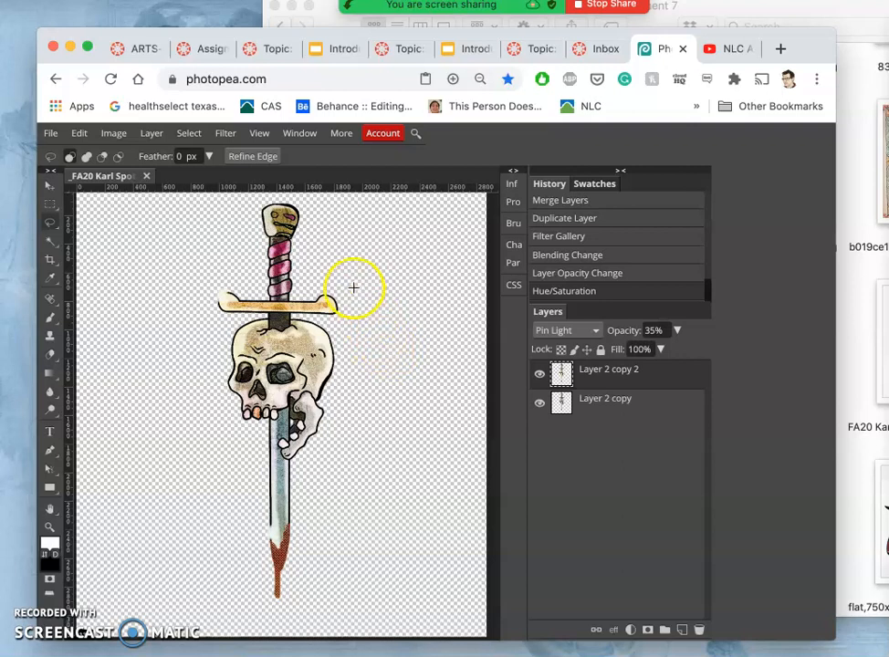
mouse_move(51, 133)
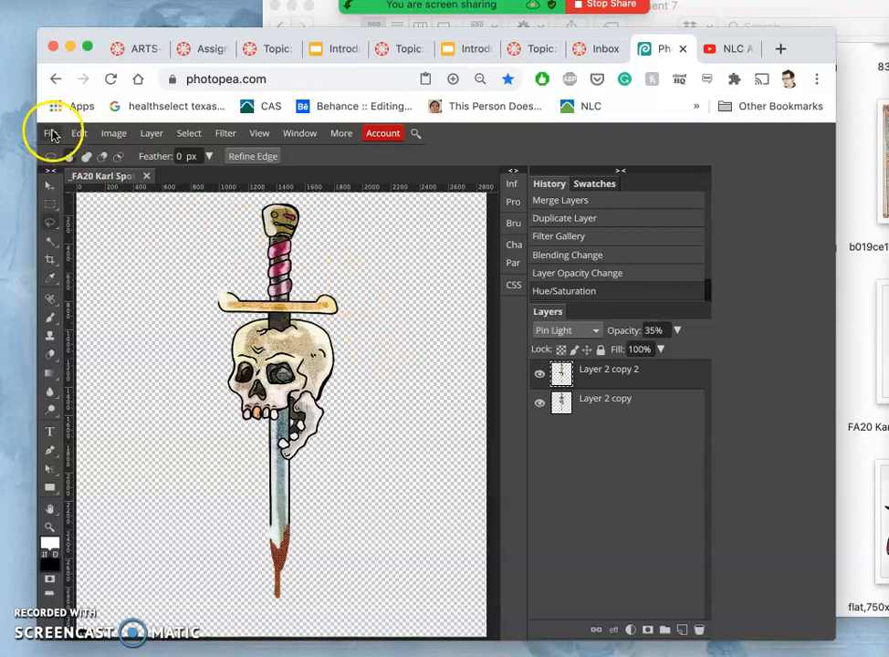
Export the tinted illustration as a PNG, then close its document discarding unsaved work.
click(51, 132)
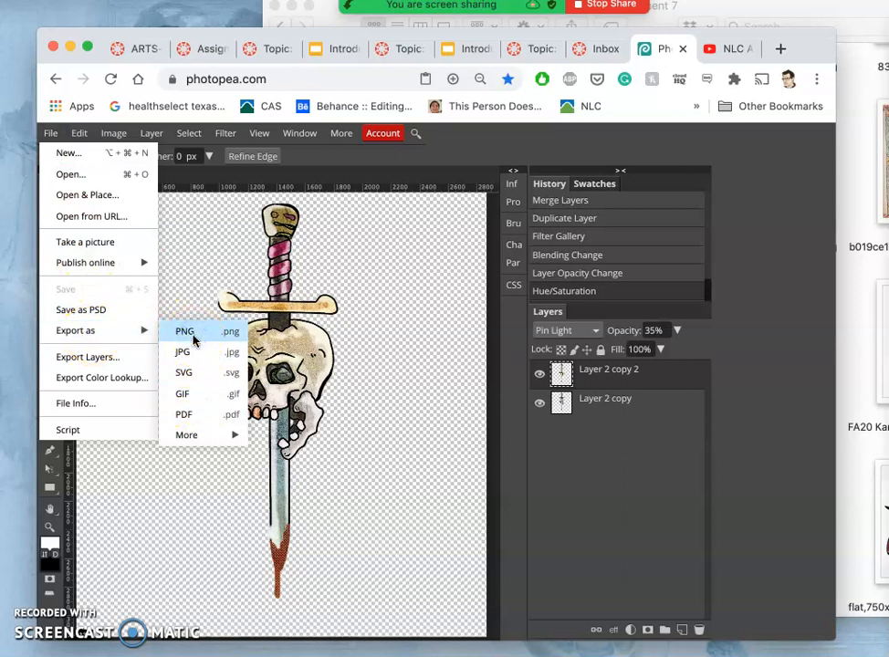
click(184, 331)
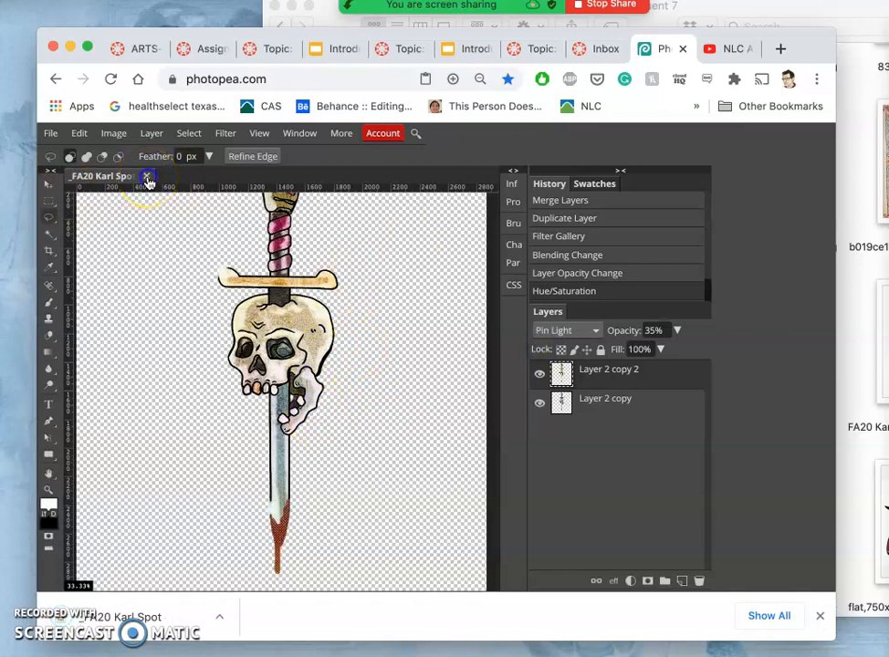
click(150, 175)
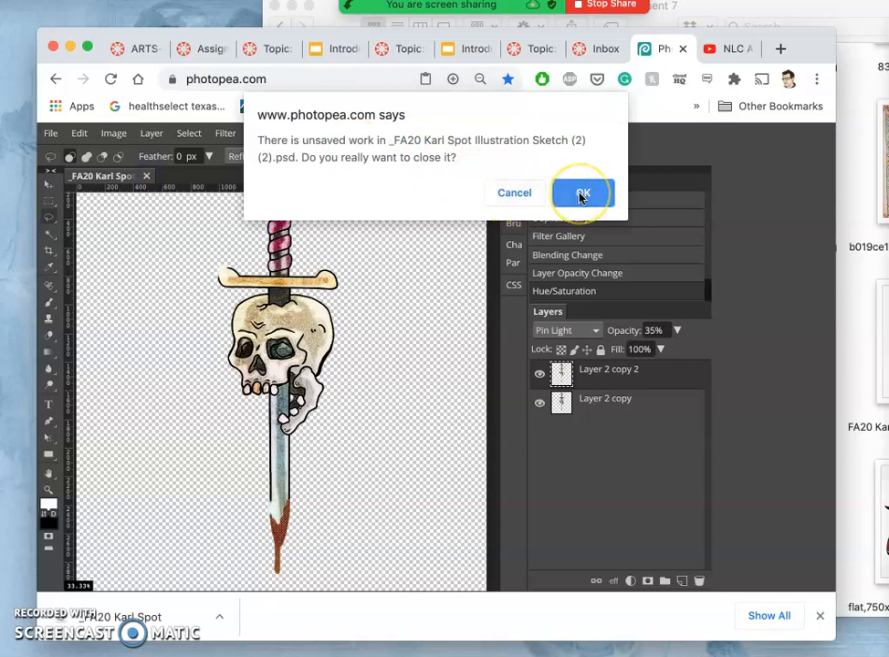
click(582, 193)
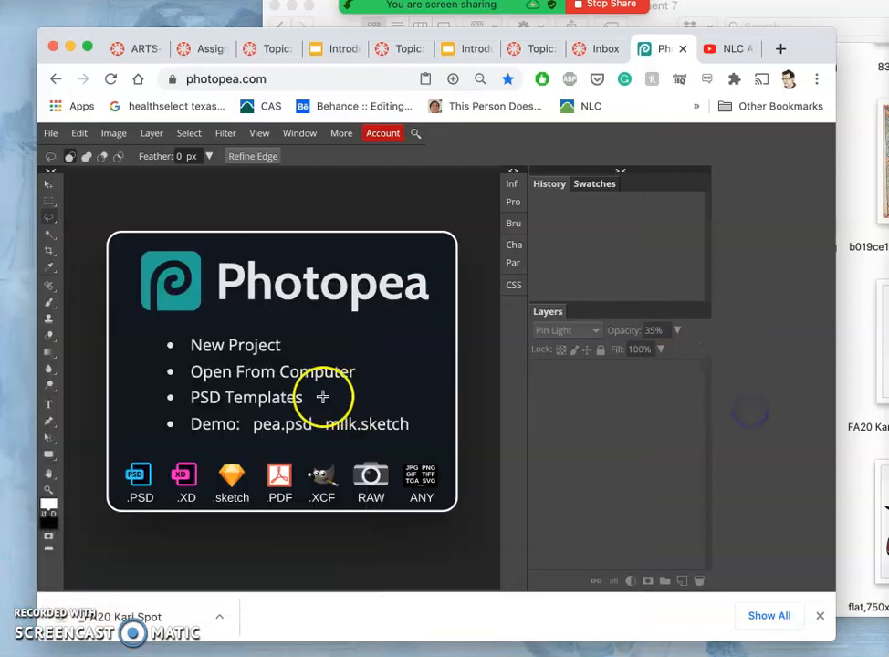
Open the multi-layer poster PSD from the Downloads folder via Open From Computer.
click(260, 373)
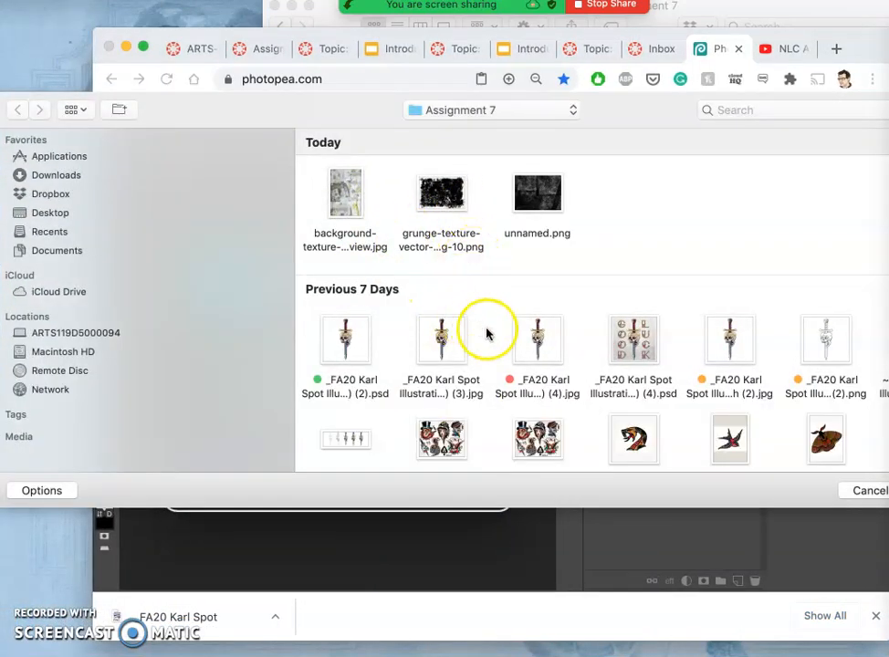
mouse_move(58, 175)
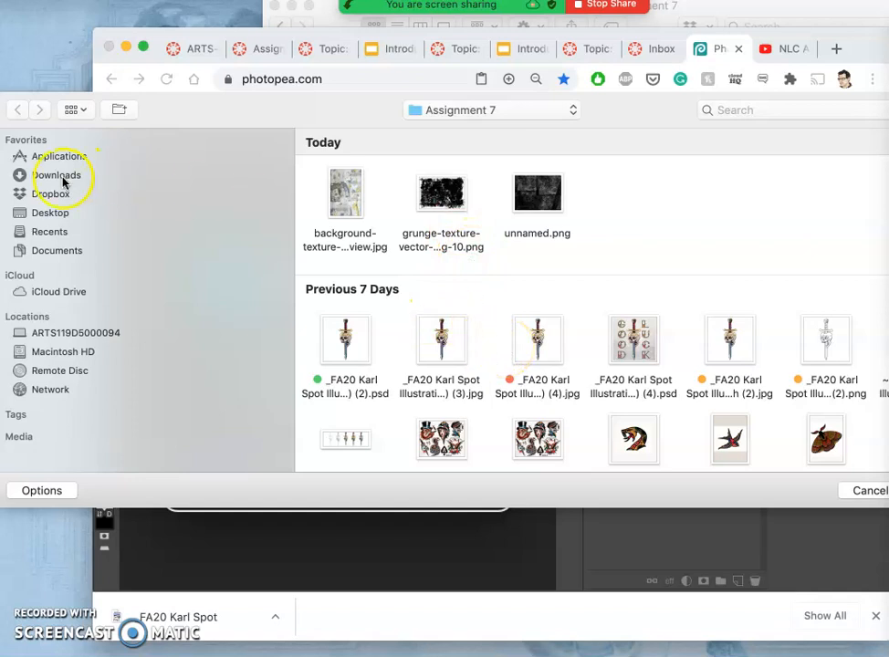
click(56, 175)
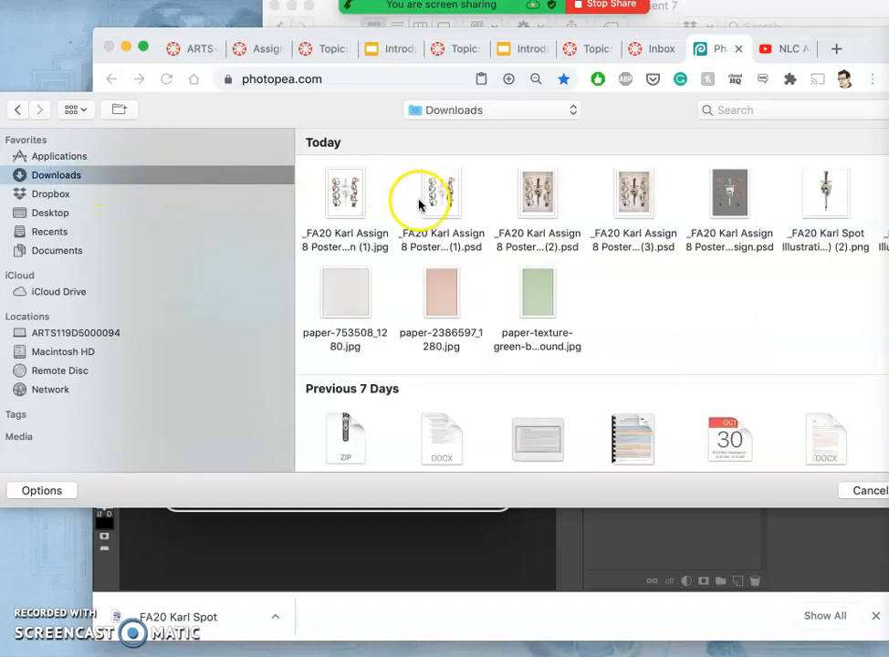
mouse_move(475, 215)
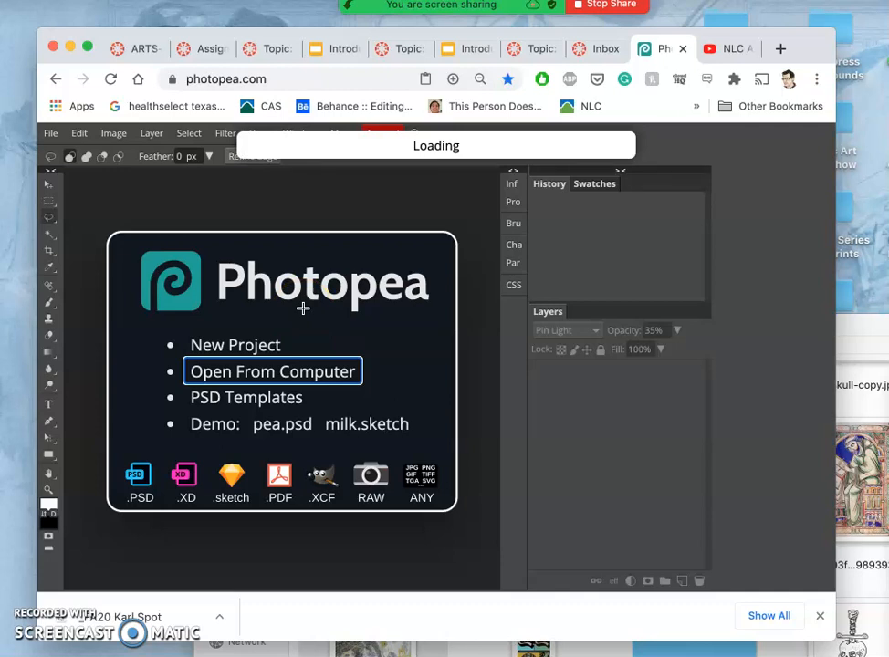
click(272, 371)
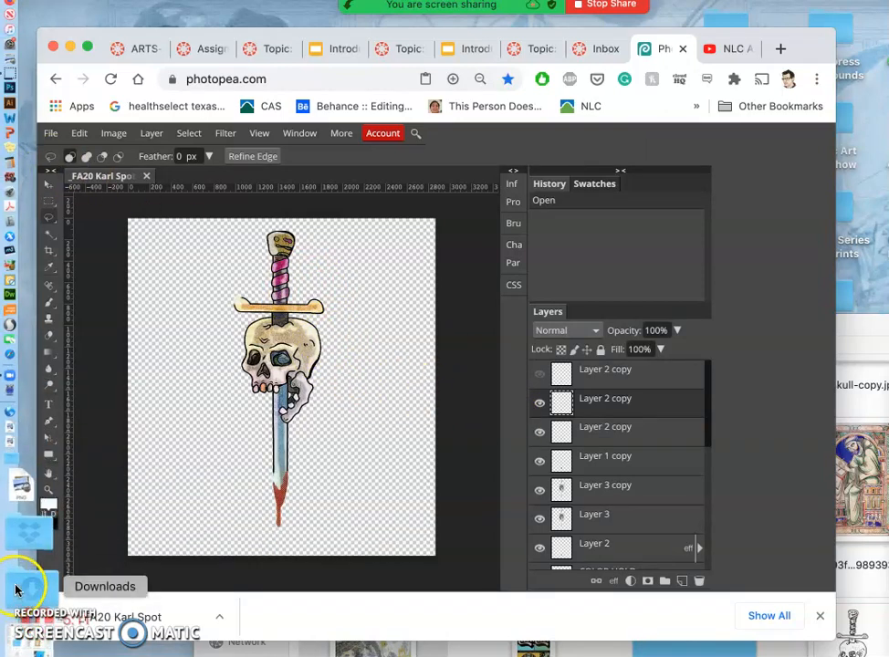
Place the exported skull-and-dagger PNG from Downloads into the poster and commit its transform.
click(106, 586)
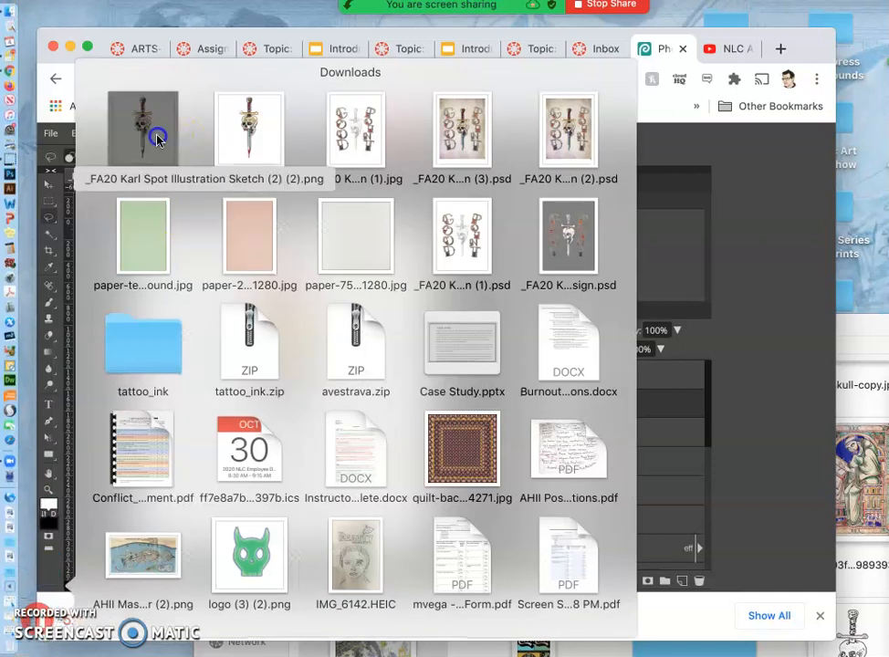
double_click(143, 128)
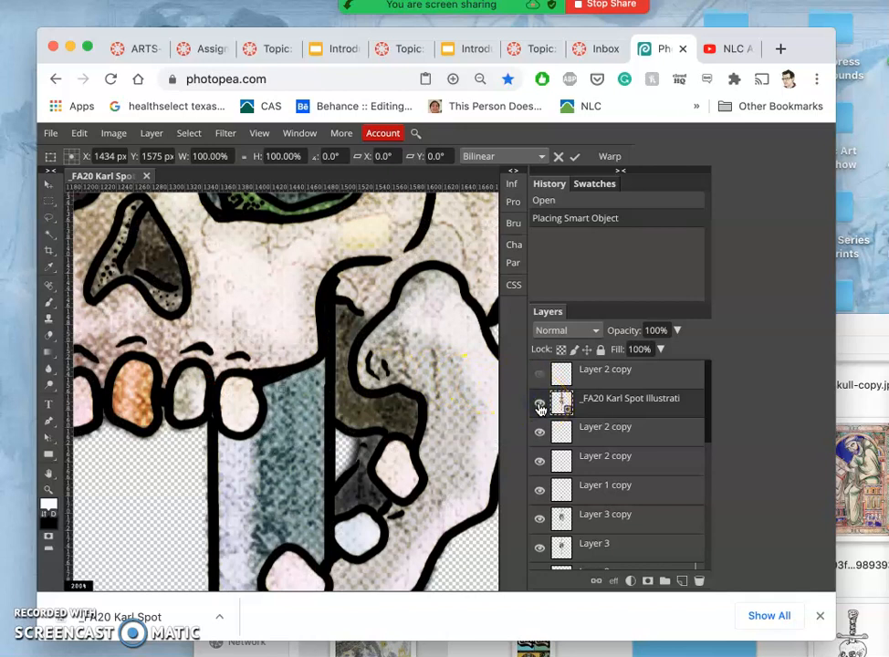
click(540, 405)
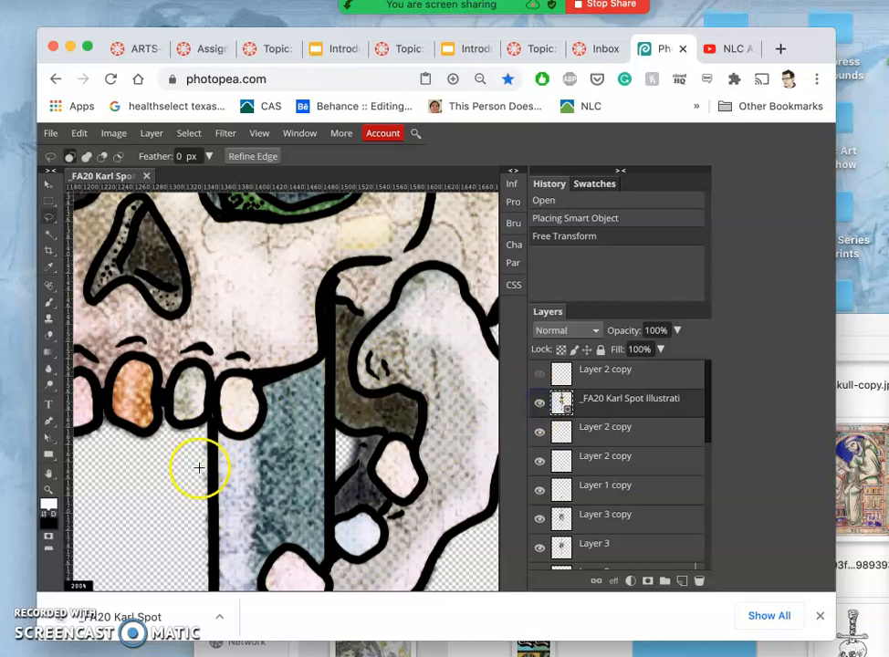
mouse_move(405, 445)
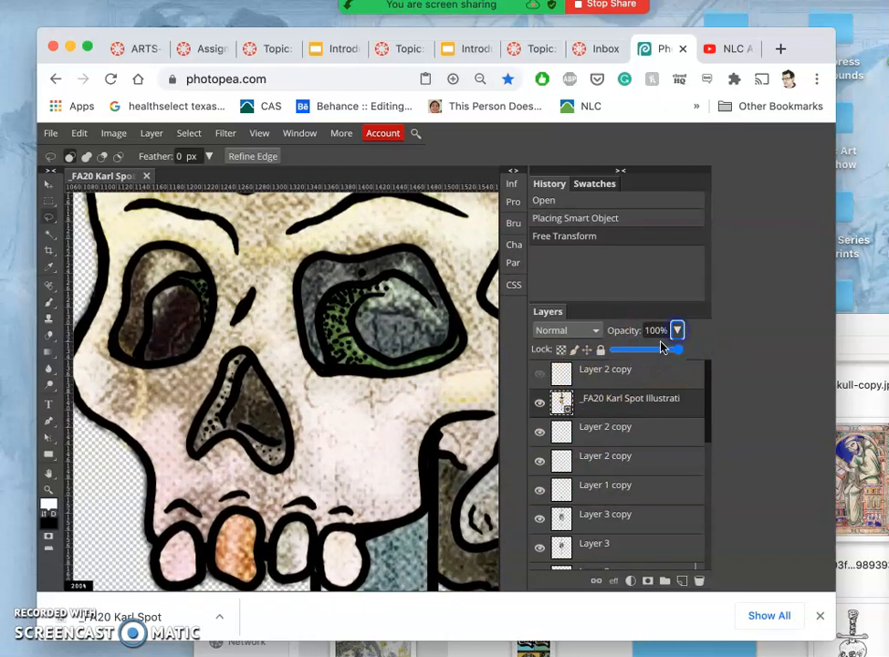
Test the Layer 2 copy overlay with Pin Light blending at 60% opacity.
drag(666, 351, 650, 350)
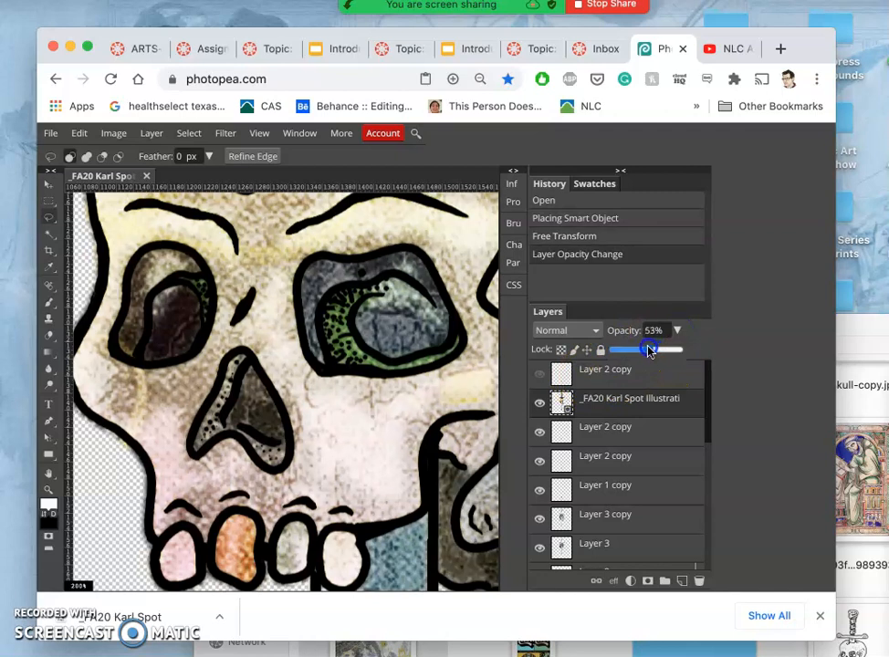
click(566, 328)
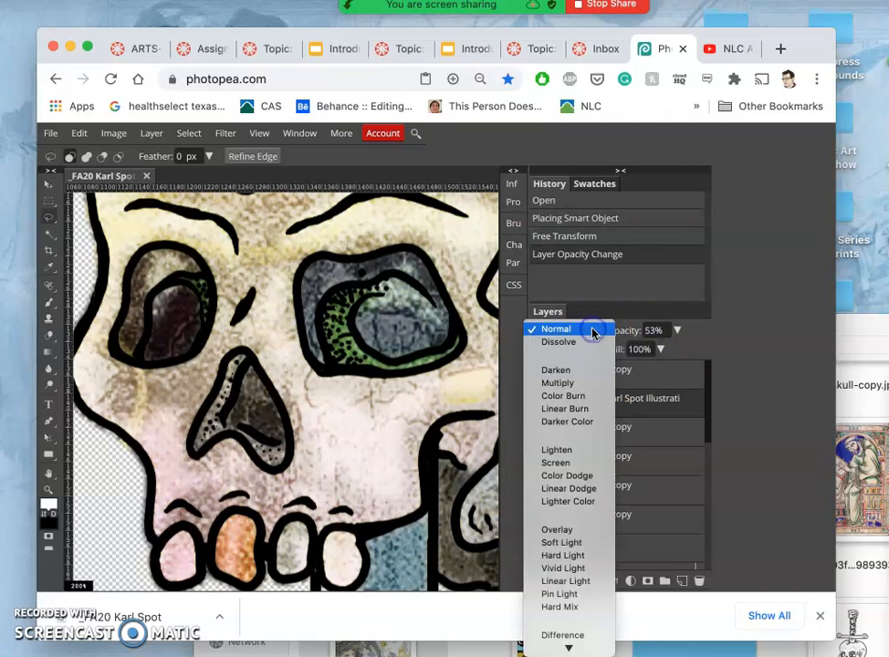
mouse_move(558, 595)
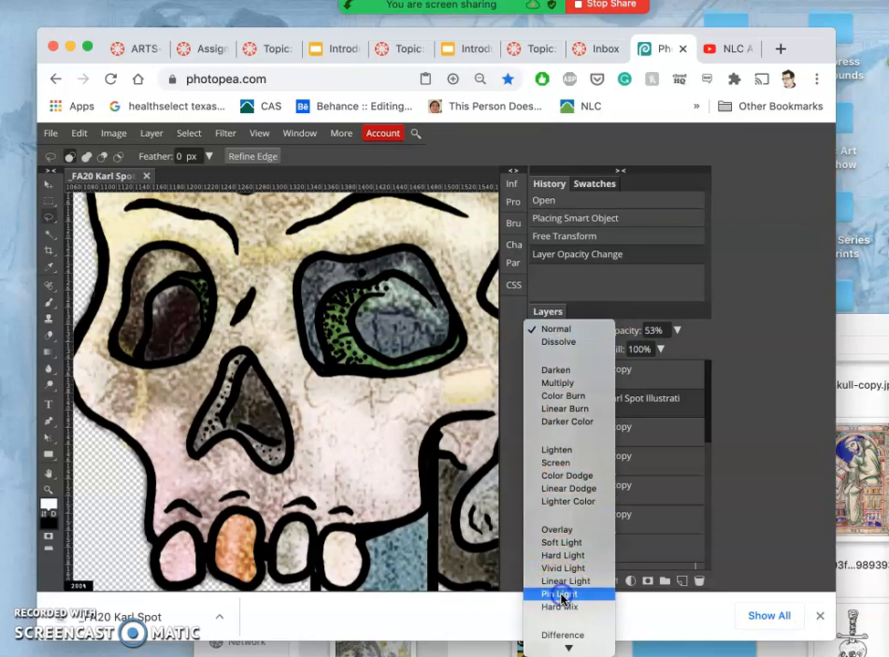
click(558, 595)
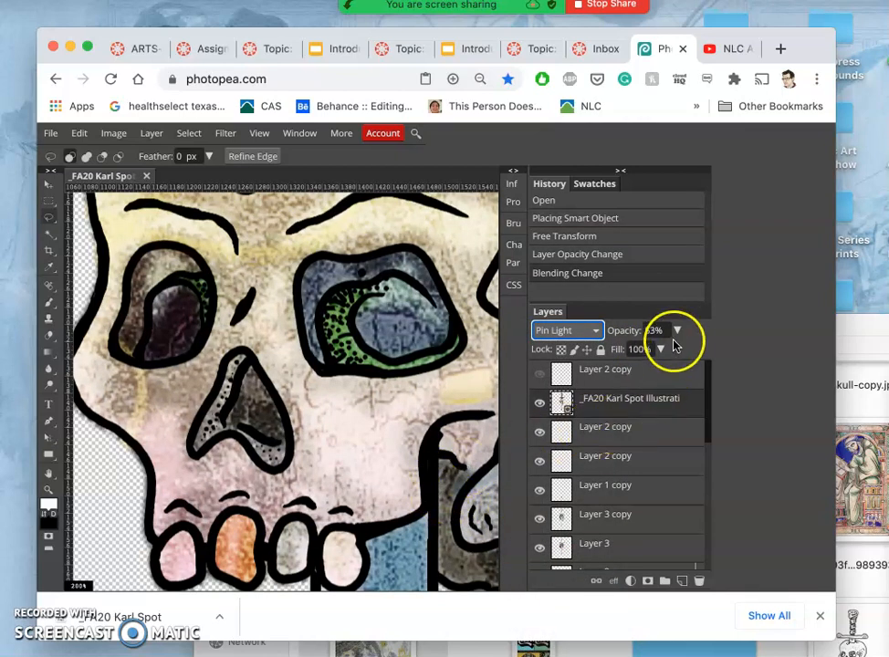
drag(661, 350, 675, 350)
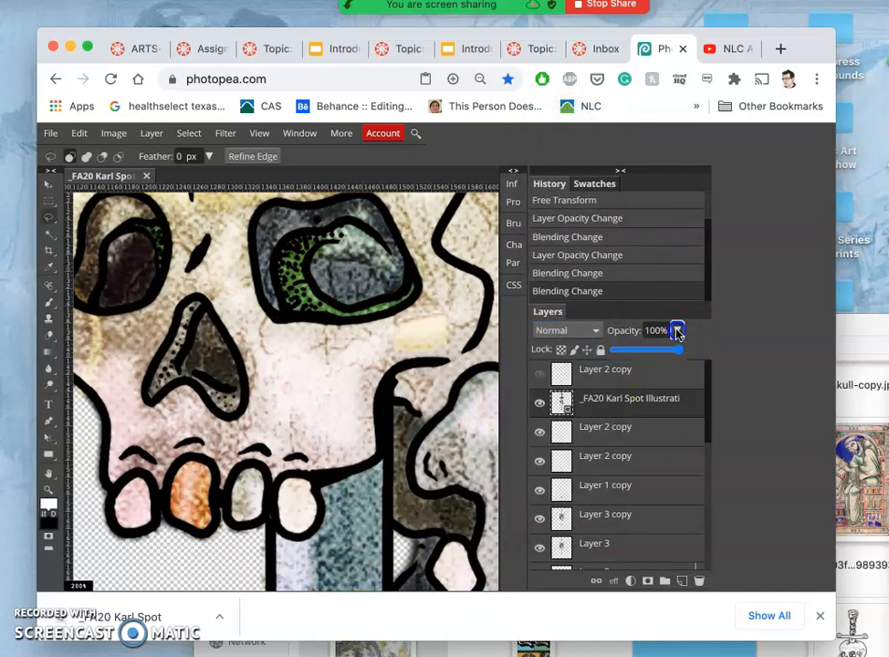
drag(675, 350, 654, 350)
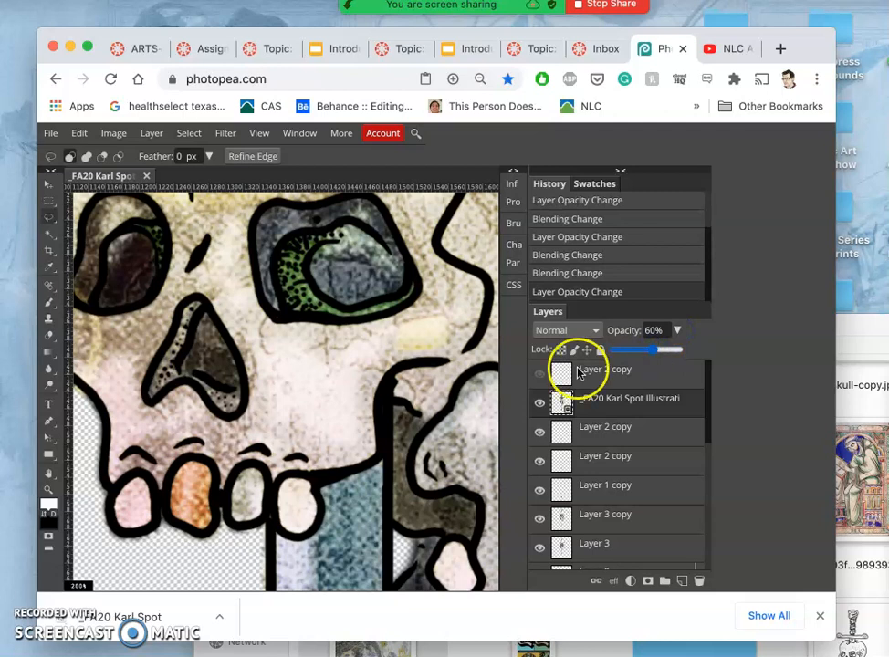
Hide and then delete the Layer 2 copy overlay, leaving the full illustration visible.
click(480, 79)
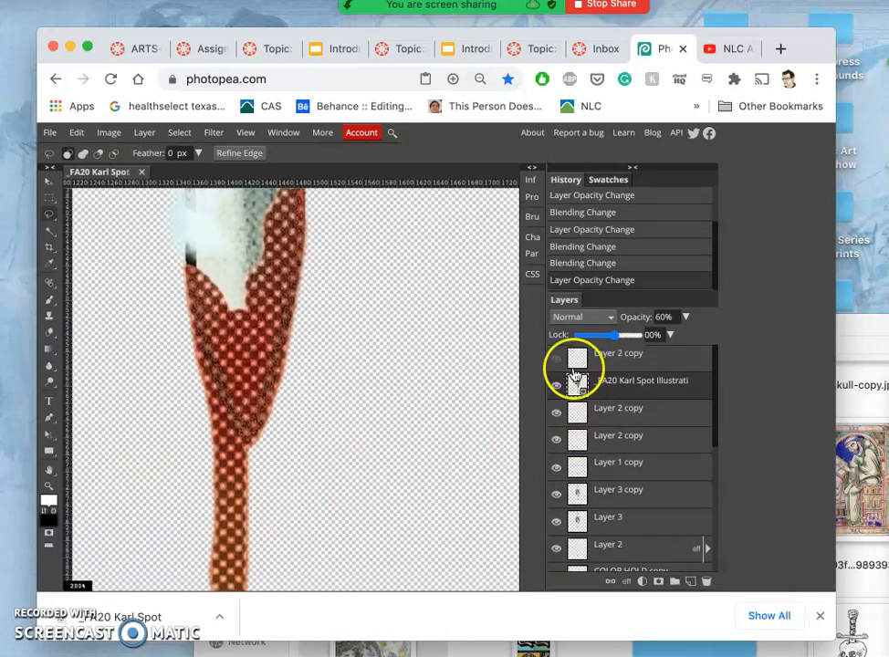
click(555, 365)
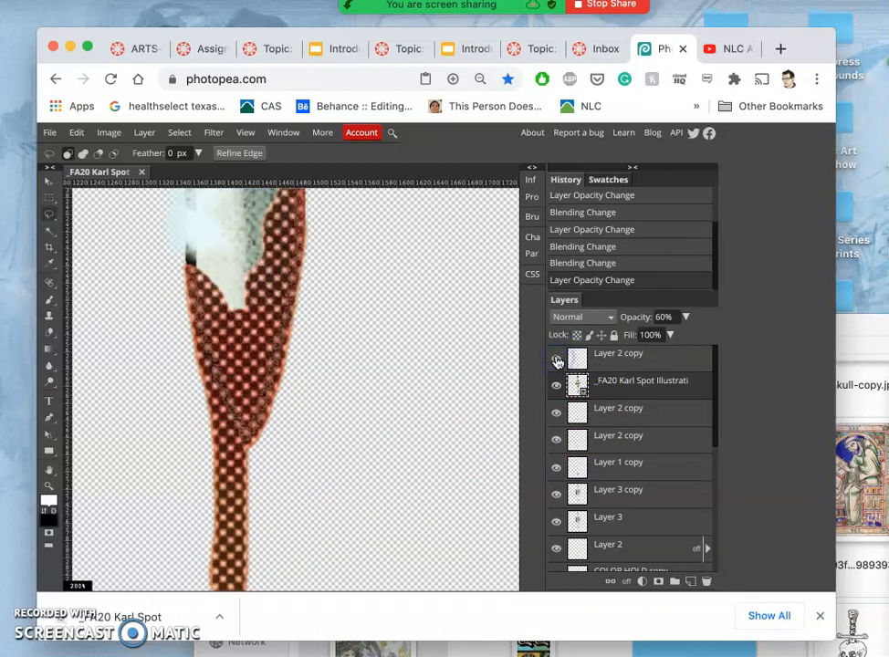
click(557, 358)
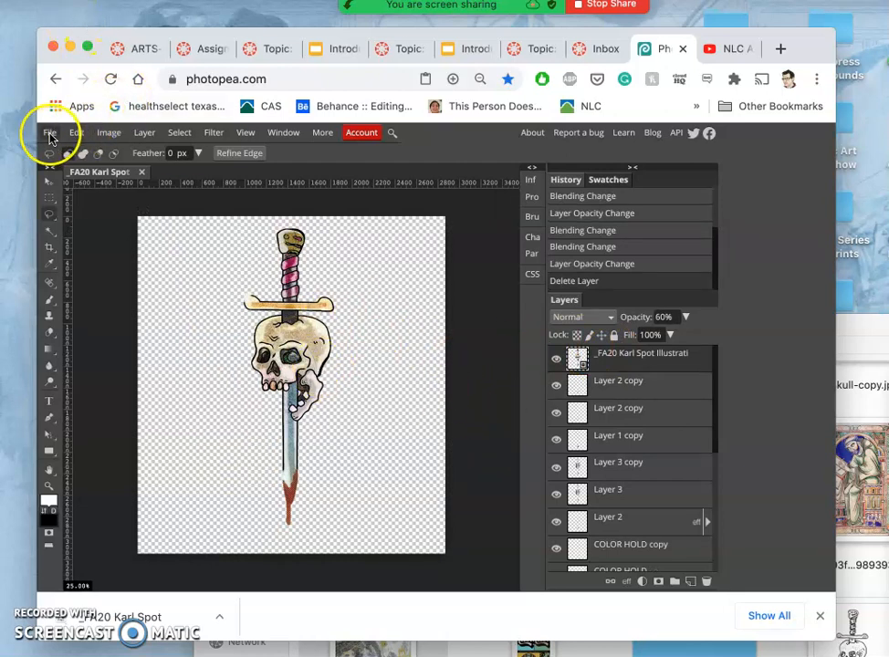
Save the poster as a PSD and export it as a PNG image.
click(49, 131)
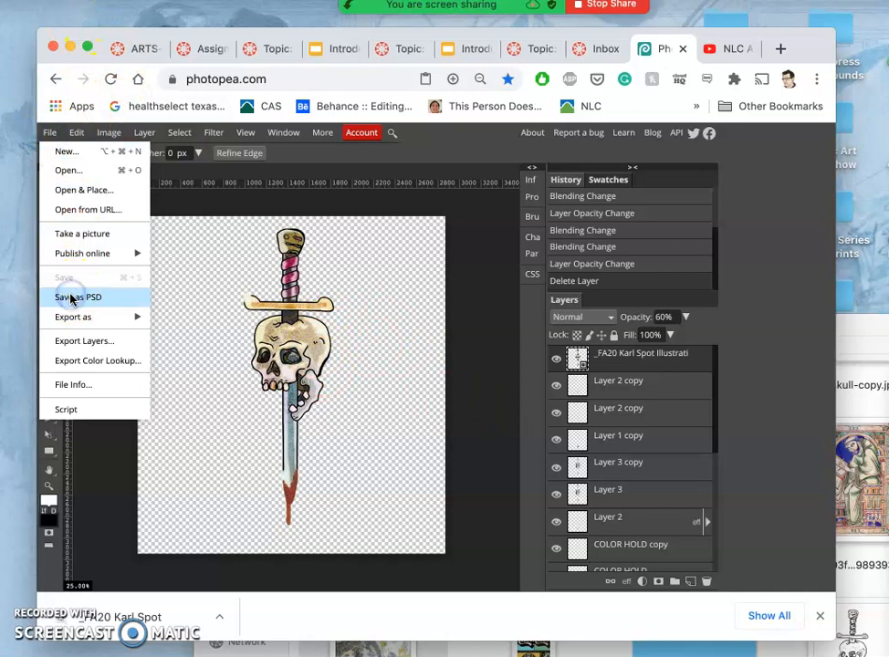
mouse_move(372, 405)
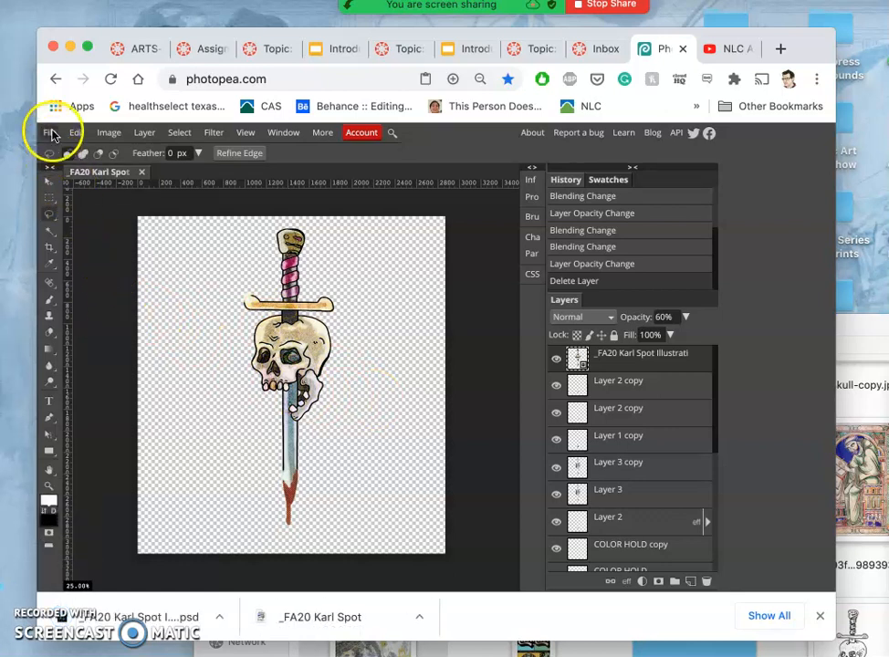
click(49, 131)
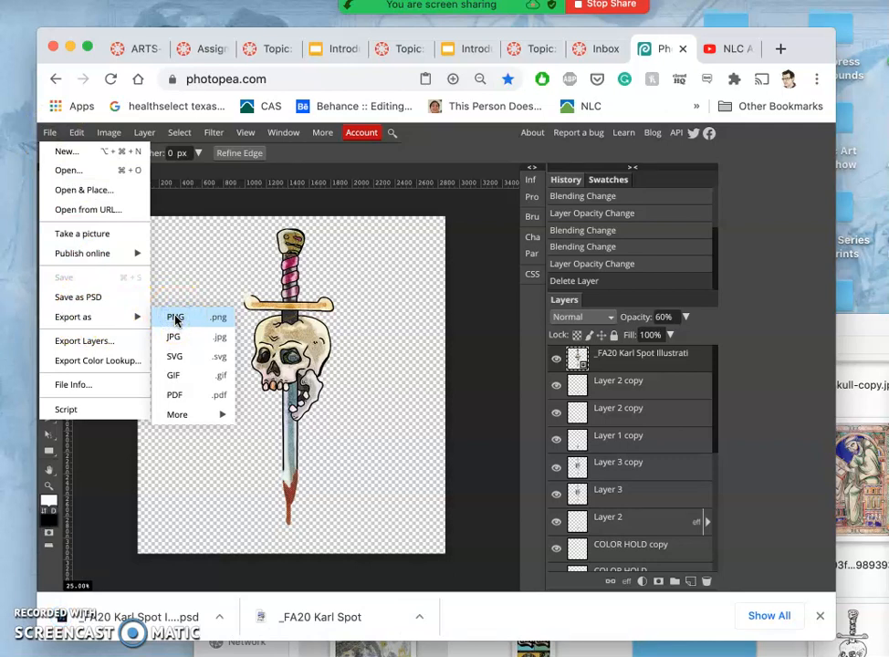
click(175, 318)
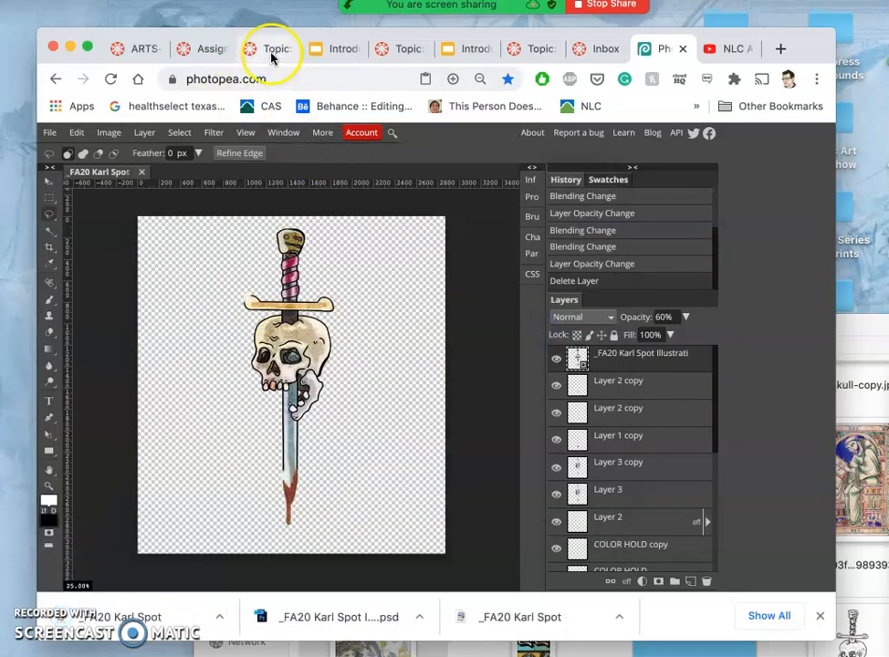
Scroll the Canvas discussion to the instructor example post and choose Edit from its ⋮ menu.
click(273, 47)
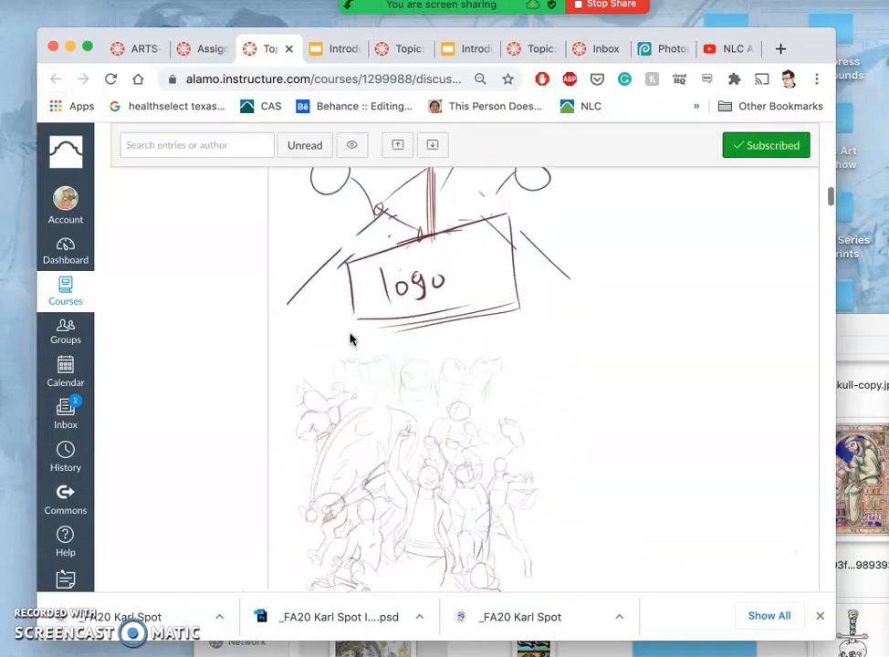
scroll(down, 3)
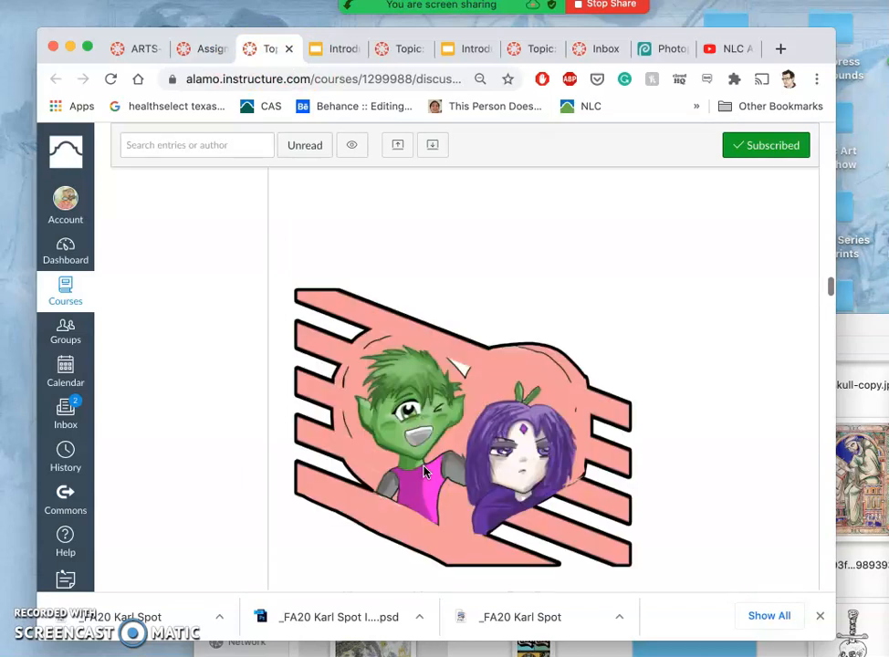
scroll(down, 3)
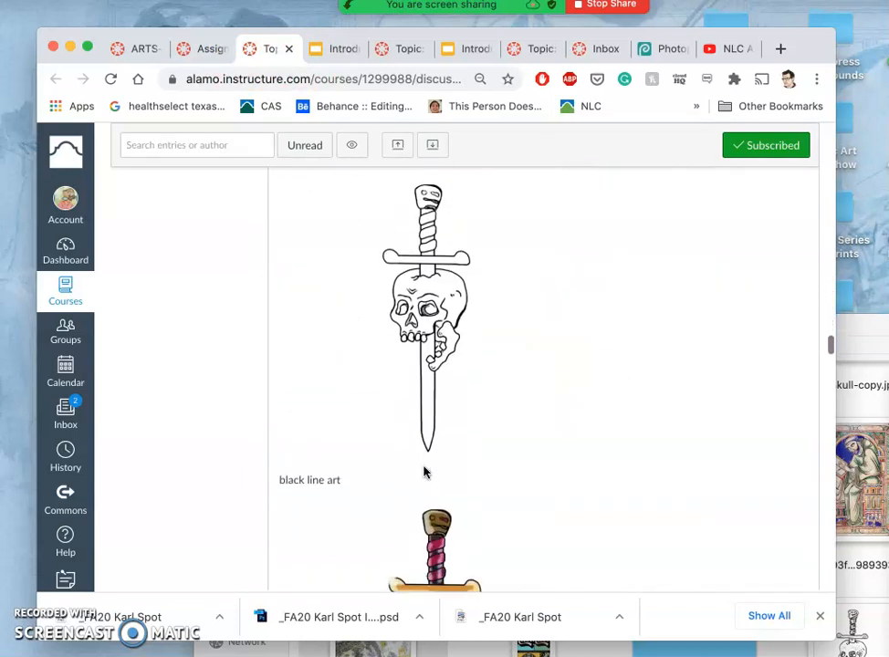
scroll(down, 3)
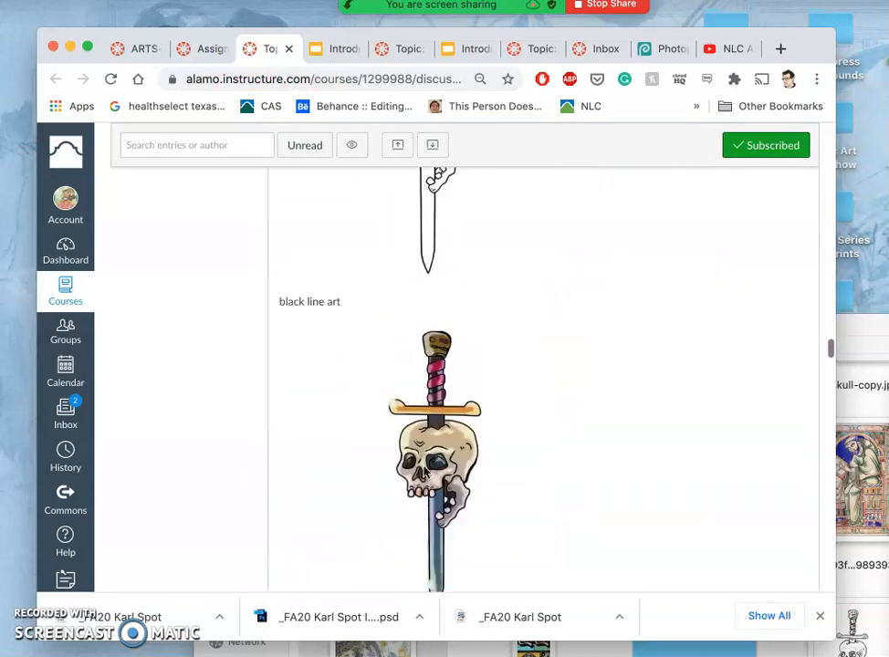
scroll(down, 3)
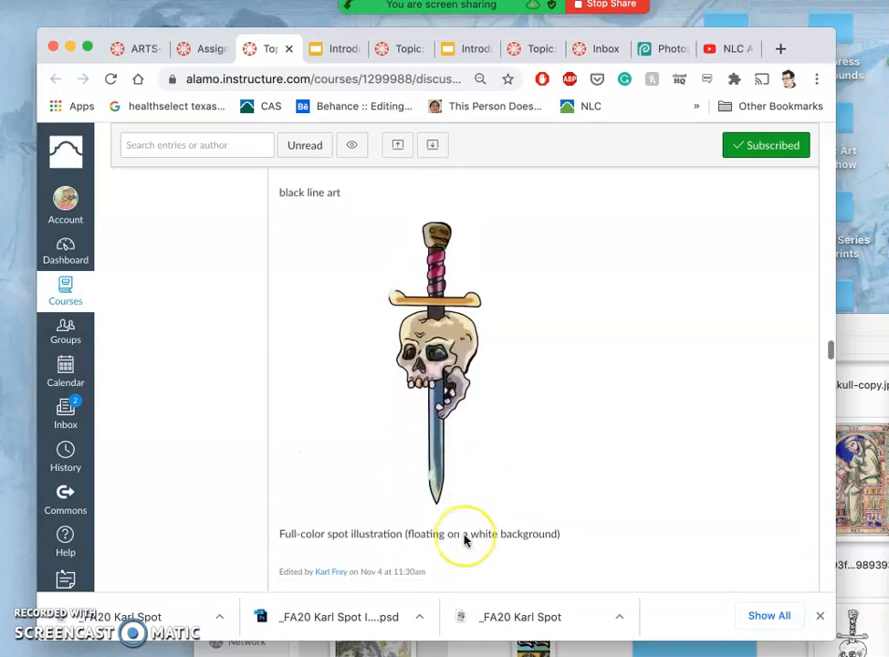
scroll(down, 3)
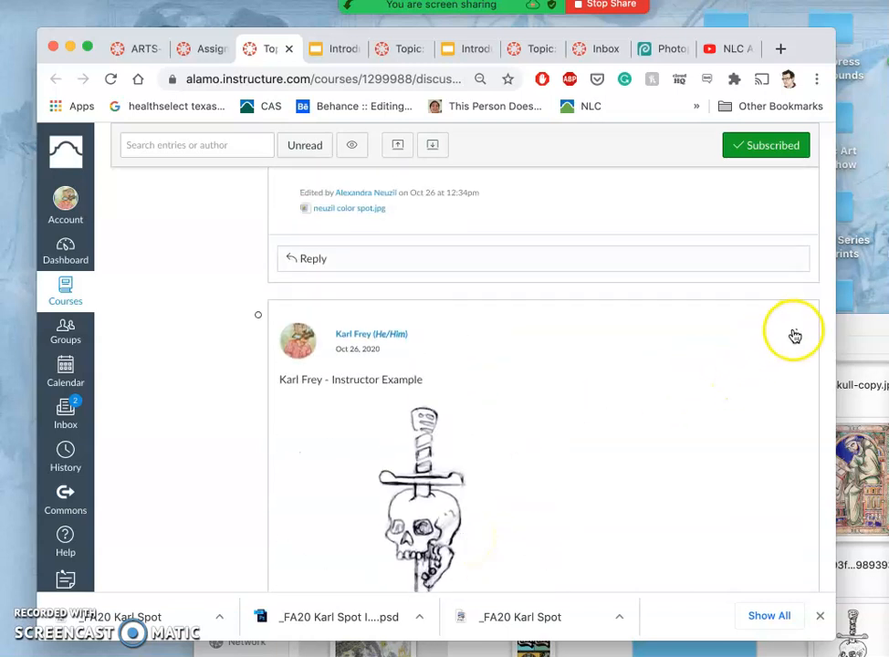
click(796, 332)
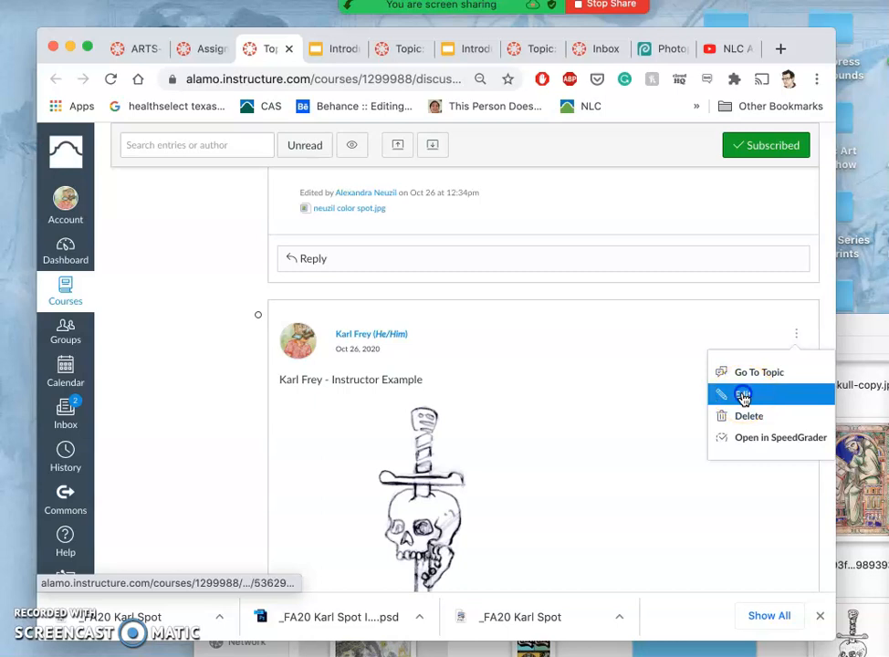
click(741, 394)
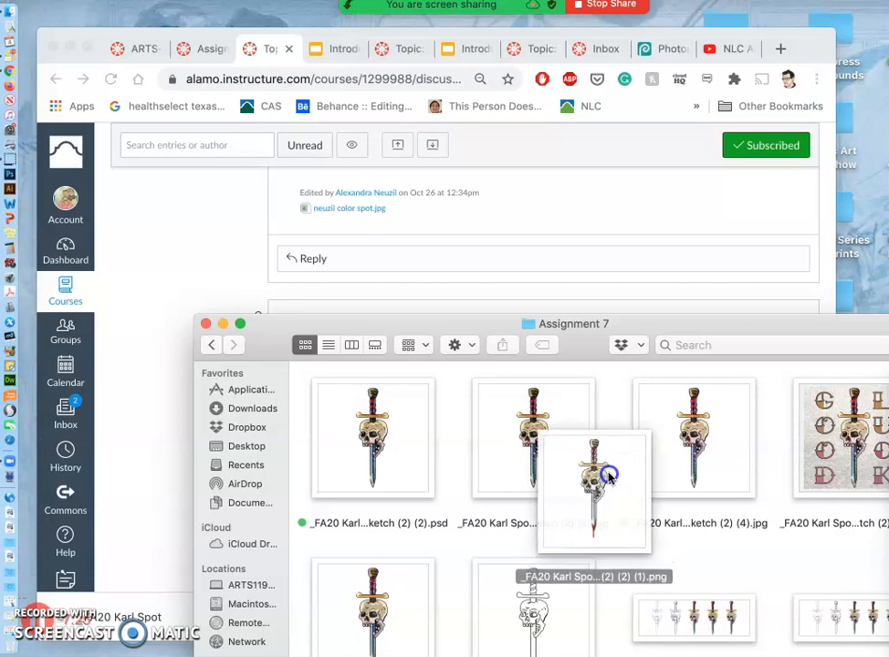
Copy the exported dagger PNG from the Assignment 7 folder via its right-click menu.
right_click(595, 493)
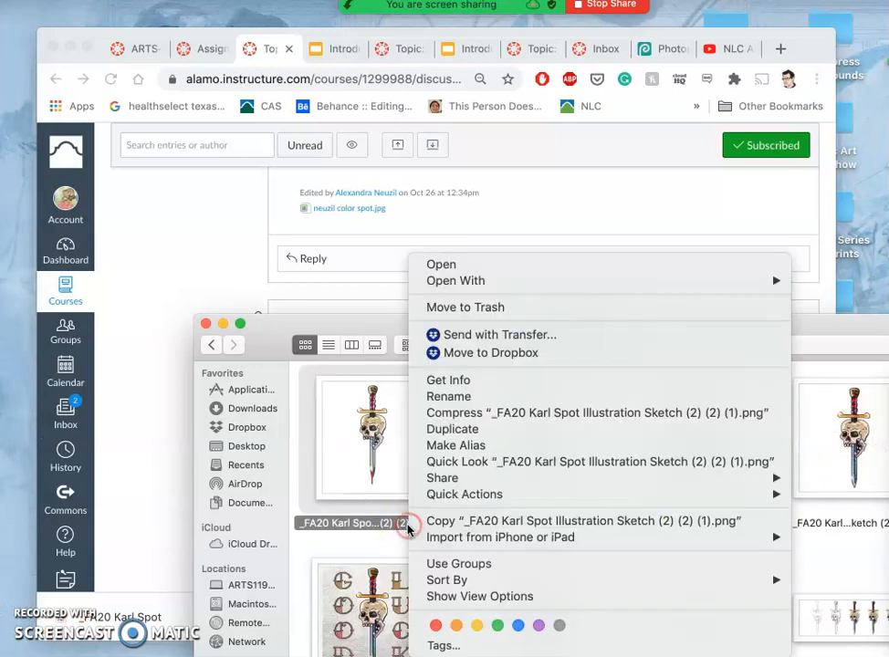
click(405, 557)
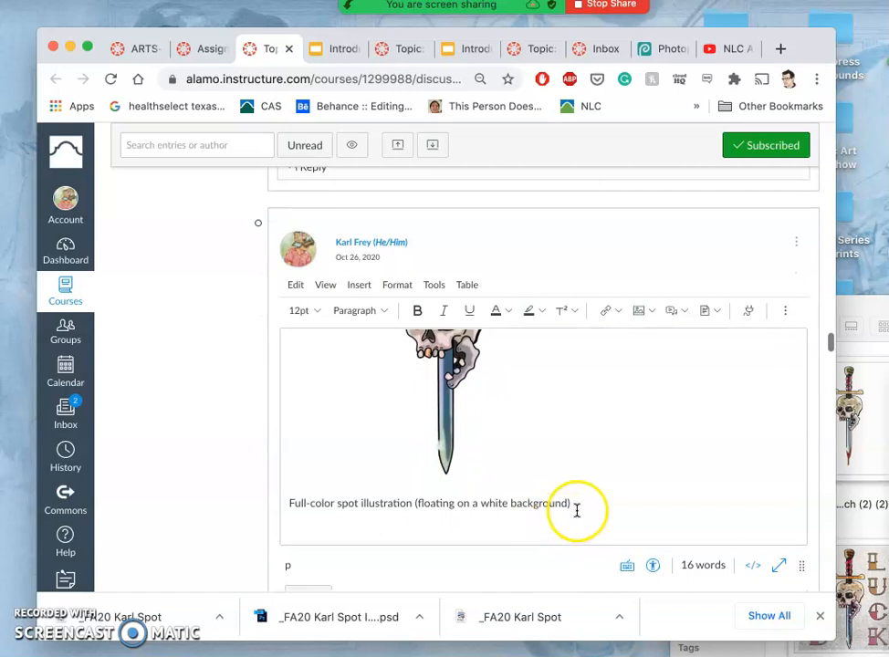
Upload the exported dagger PNG into the reply below the full-color illustration caption.
click(577, 504)
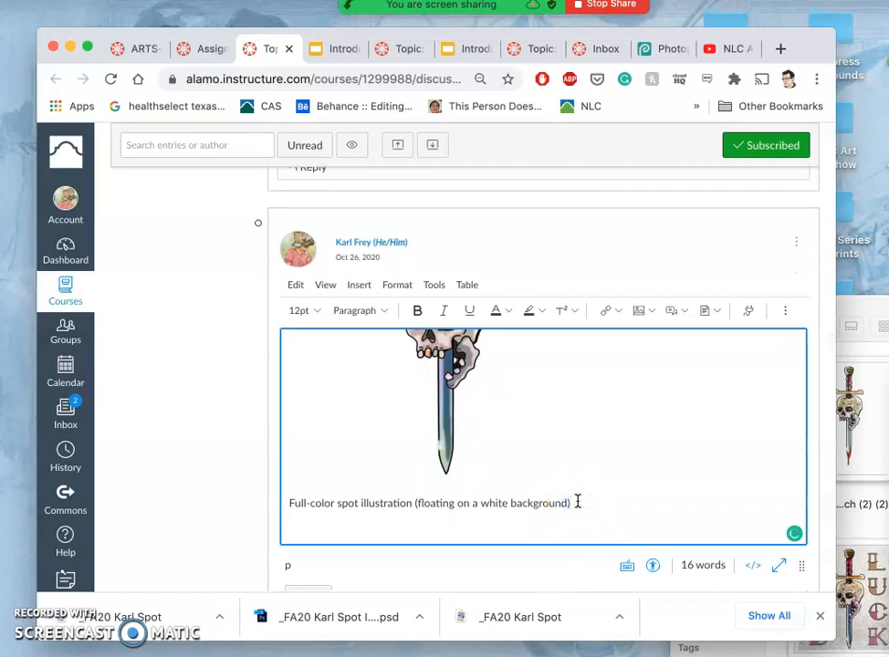
mouse_move(754, 302)
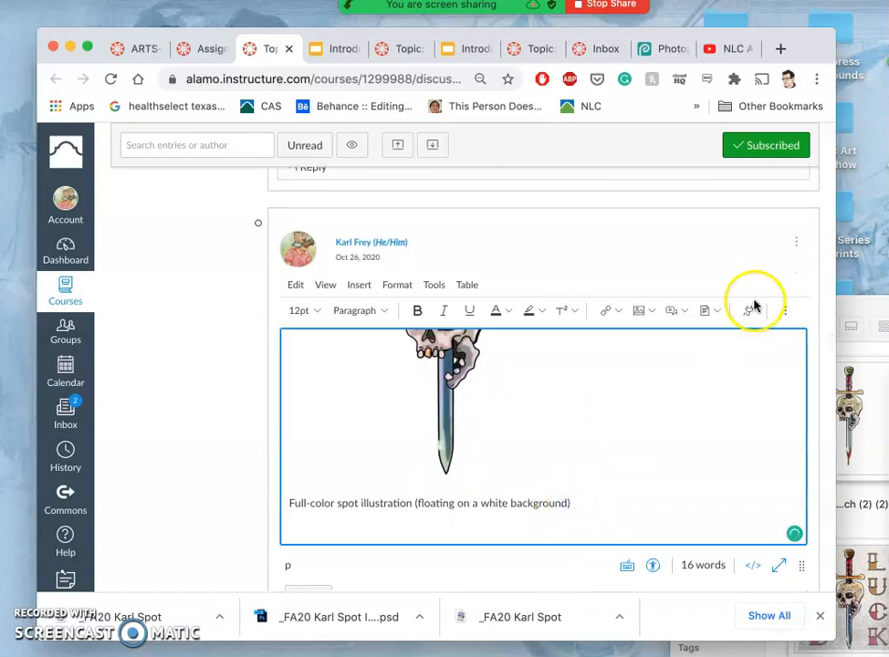
click(649, 310)
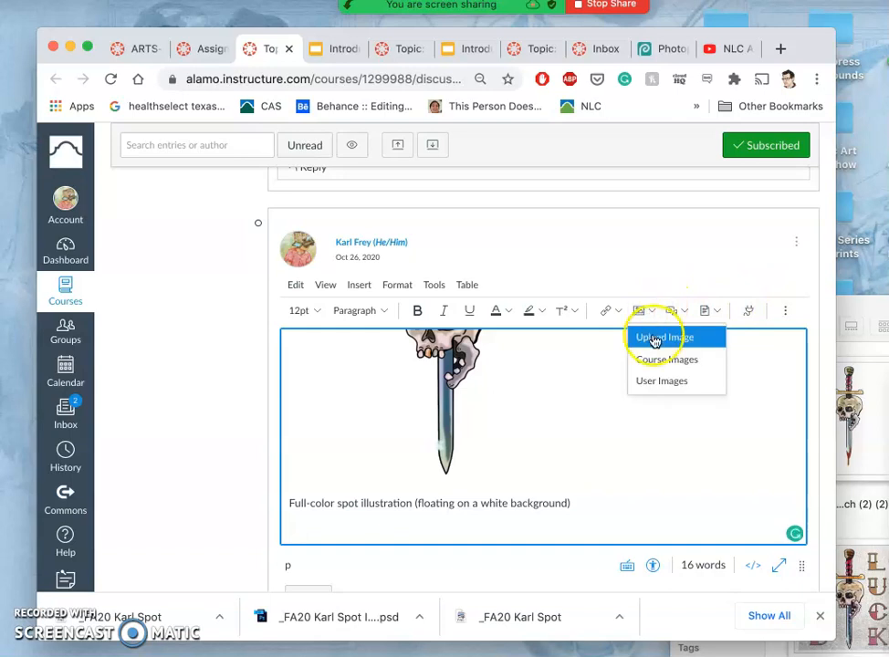
click(664, 335)
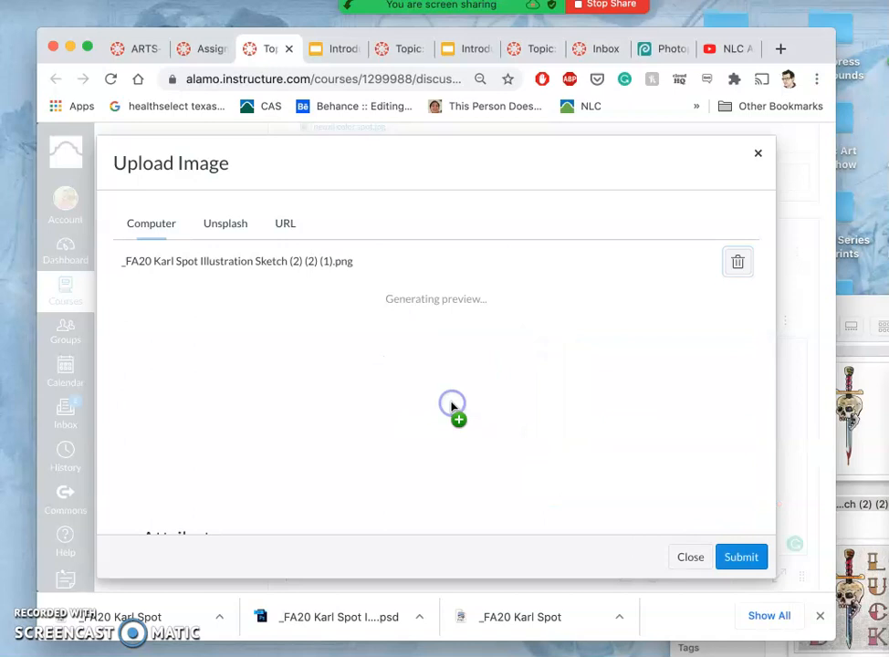
click(741, 557)
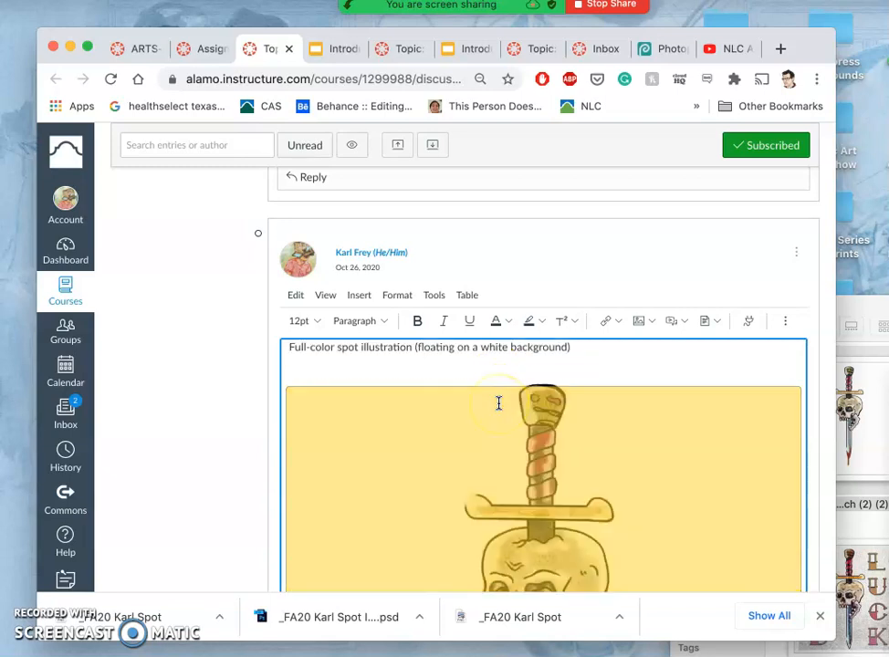
Scroll down the Canvas discussion to review the saved spot illustration reply.
scroll(down, 3)
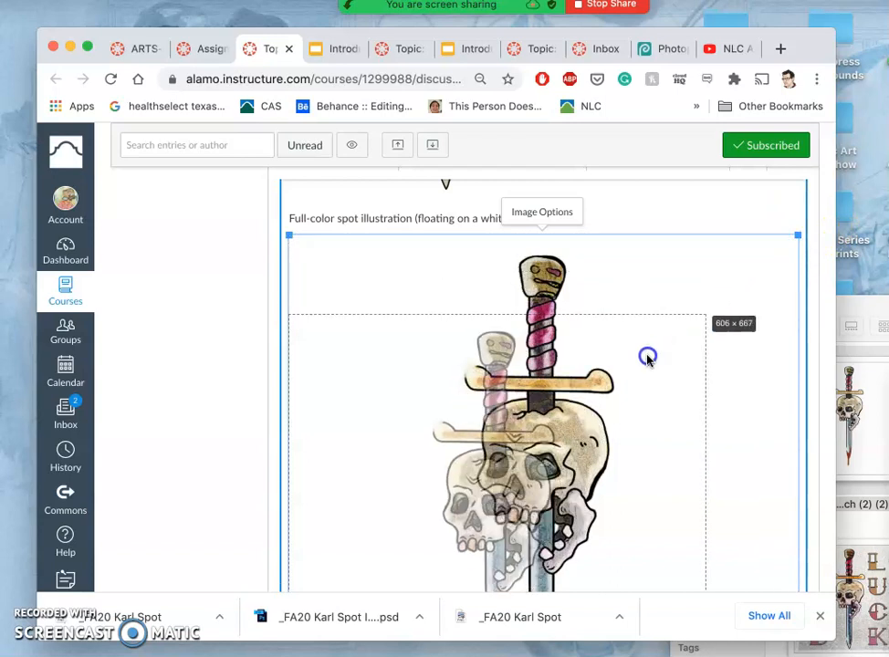
scroll(down, 3)
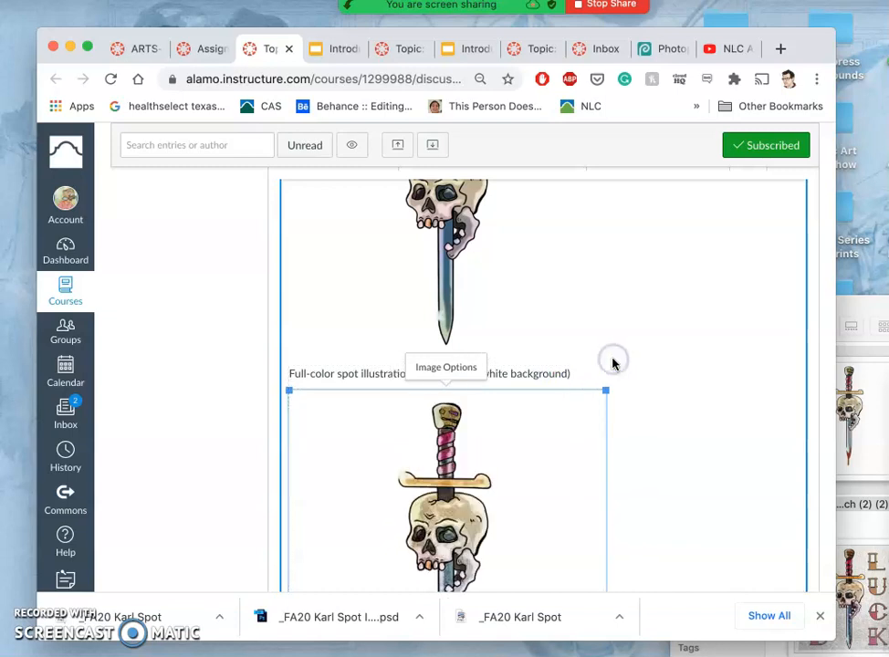
scroll(down, 3)
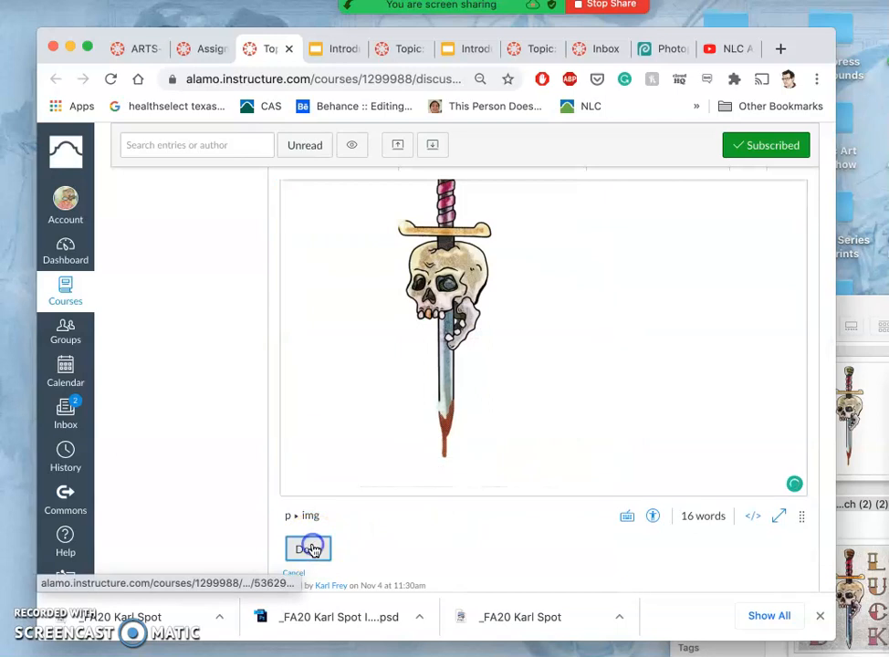
scroll(down, 3)
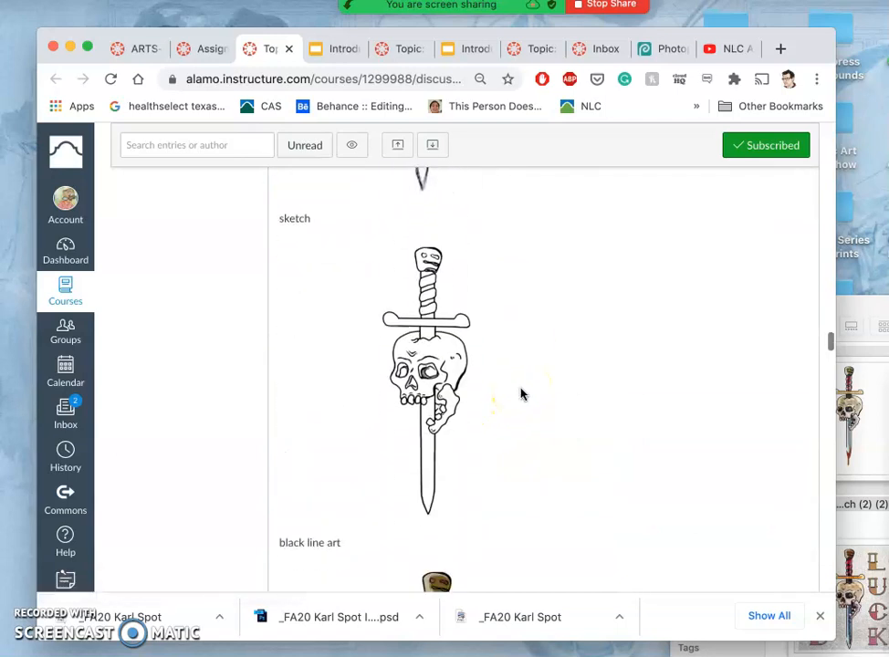
scroll(down, 3)
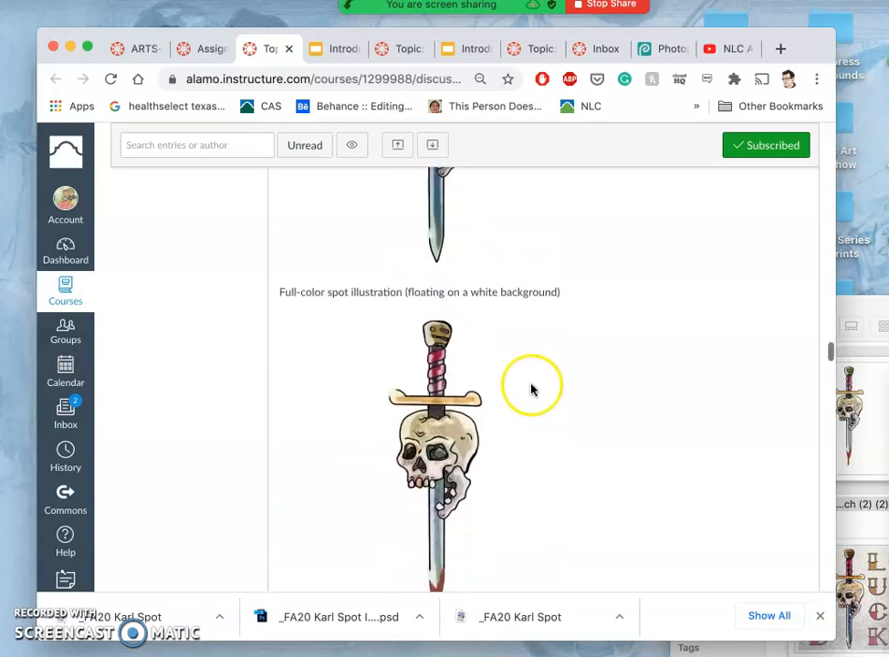
scroll(down, 3)
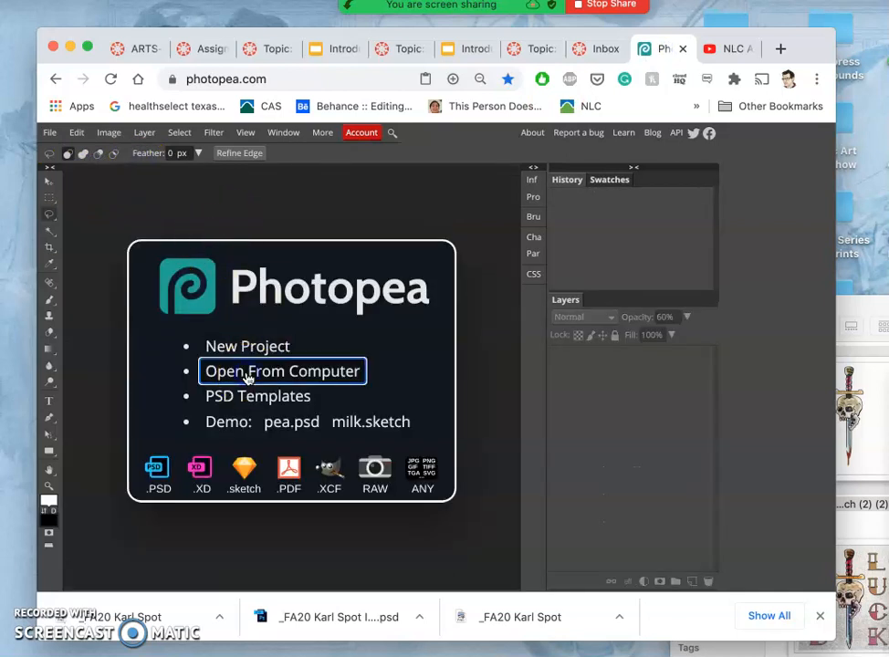
Start opening the poster PSD from the computer on the Photopea start screen.
click(282, 370)
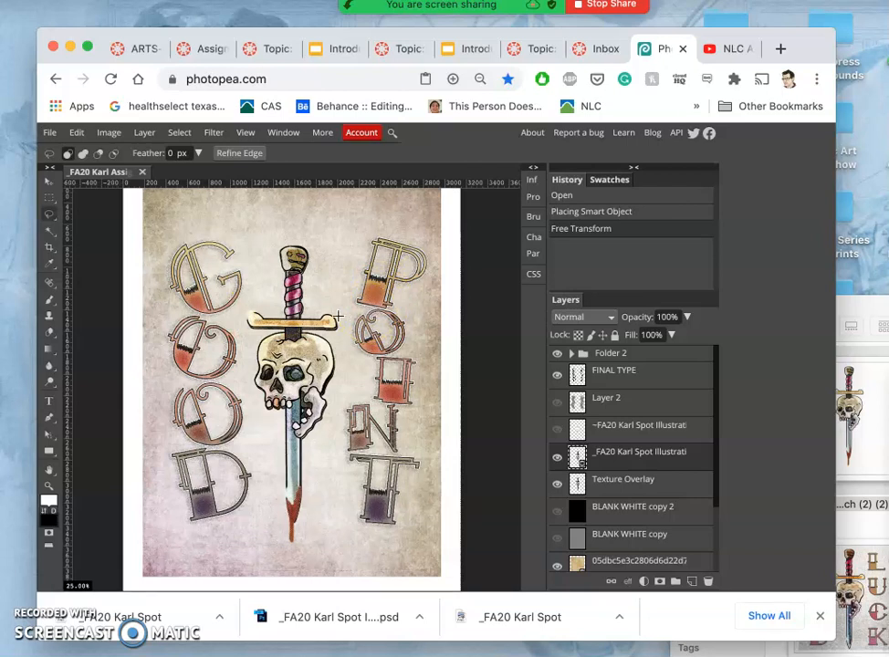
Nudge the dagger illustration layer into place with the Move tool and check its visibility.
click(48, 486)
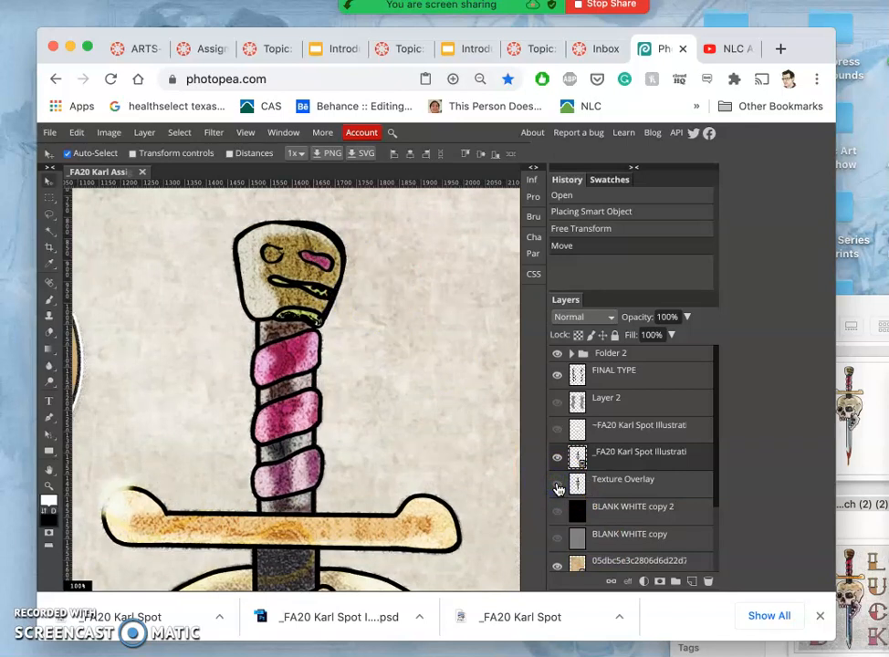
click(557, 486)
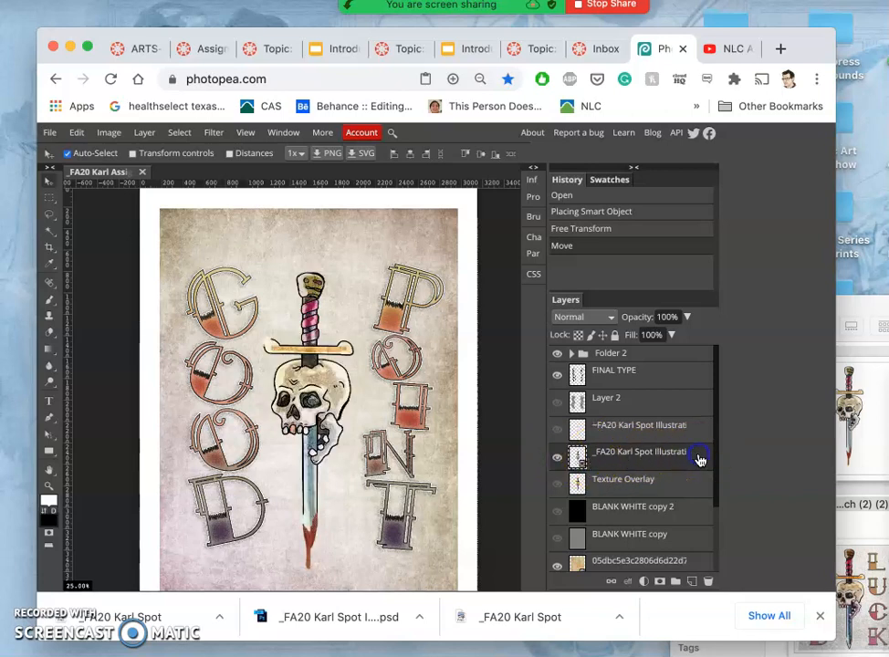
Enable a Drop Shadow on the illustration layer with Size 81 and Distance 0.
double_click(638, 451)
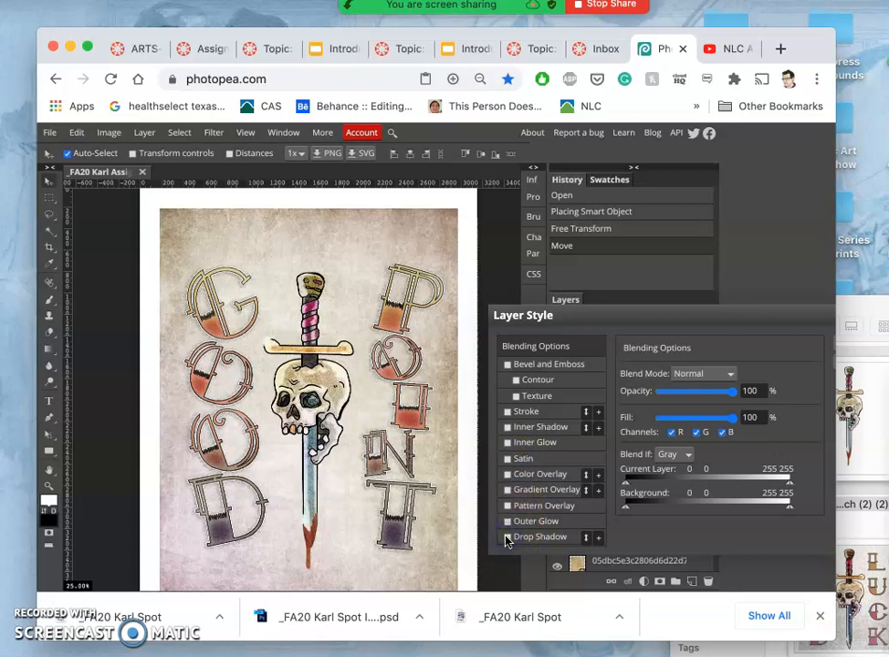
click(508, 536)
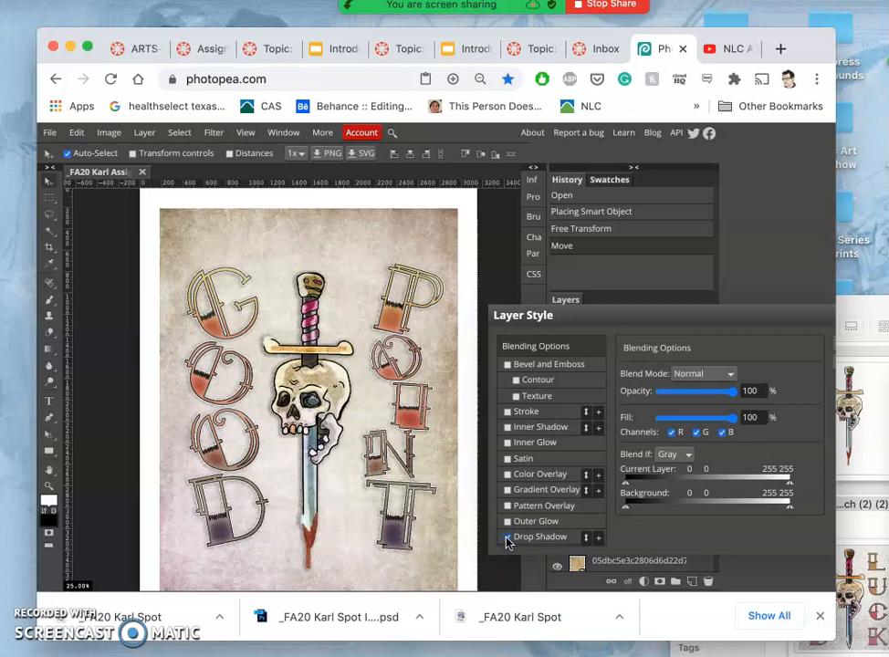
click(507, 537)
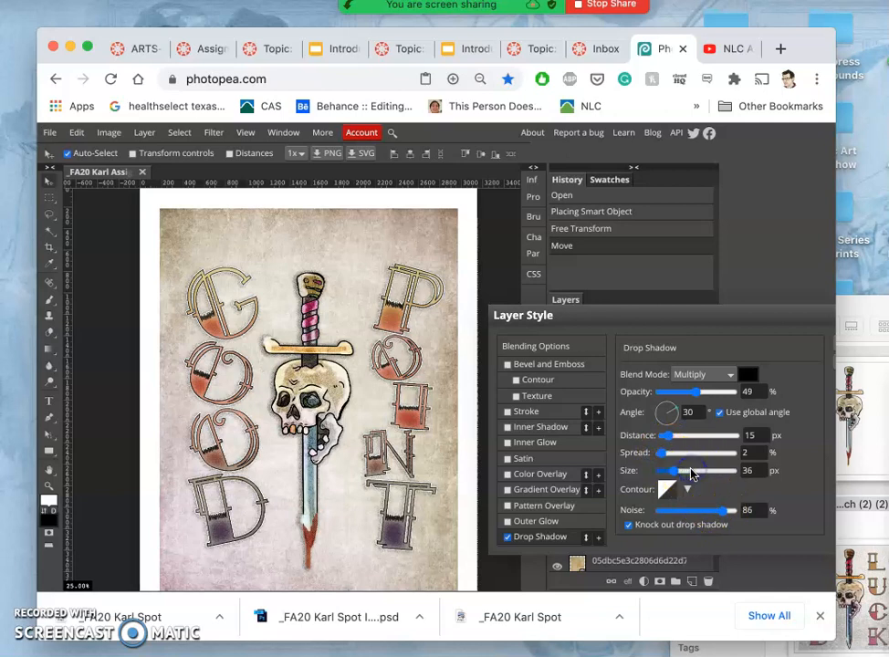
drag(679, 470, 671, 471)
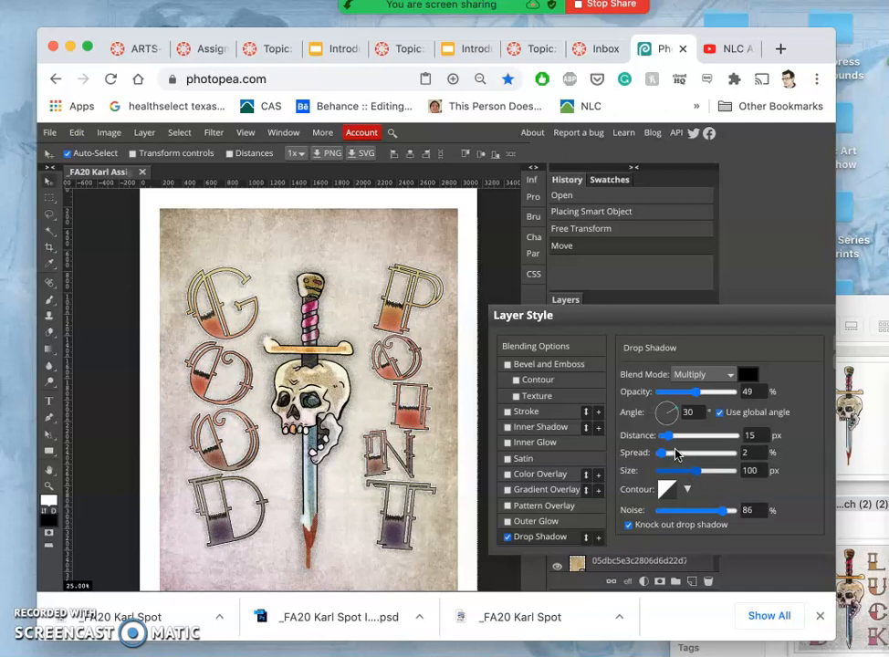
drag(679, 470, 661, 471)
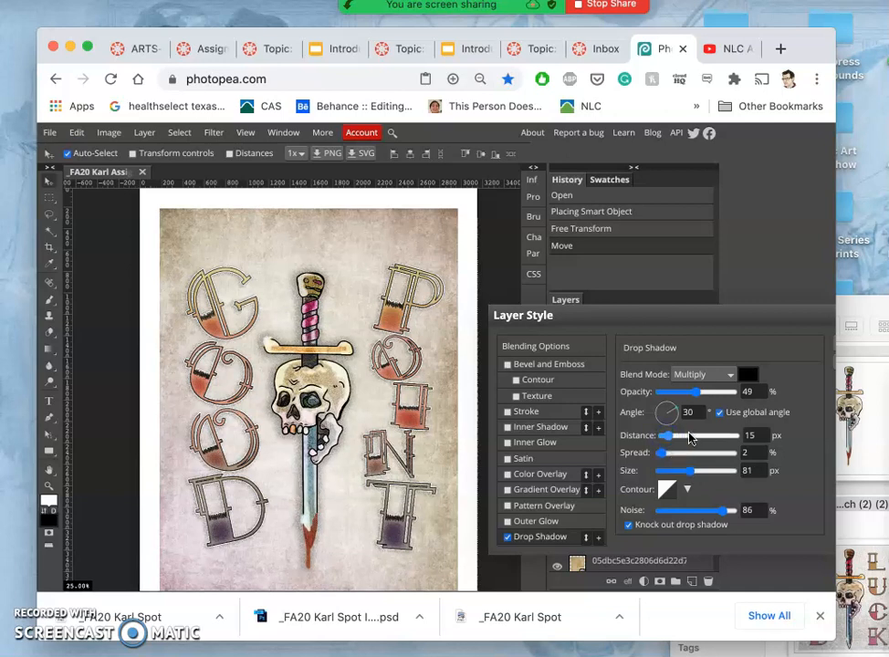
drag(666, 435, 693, 435)
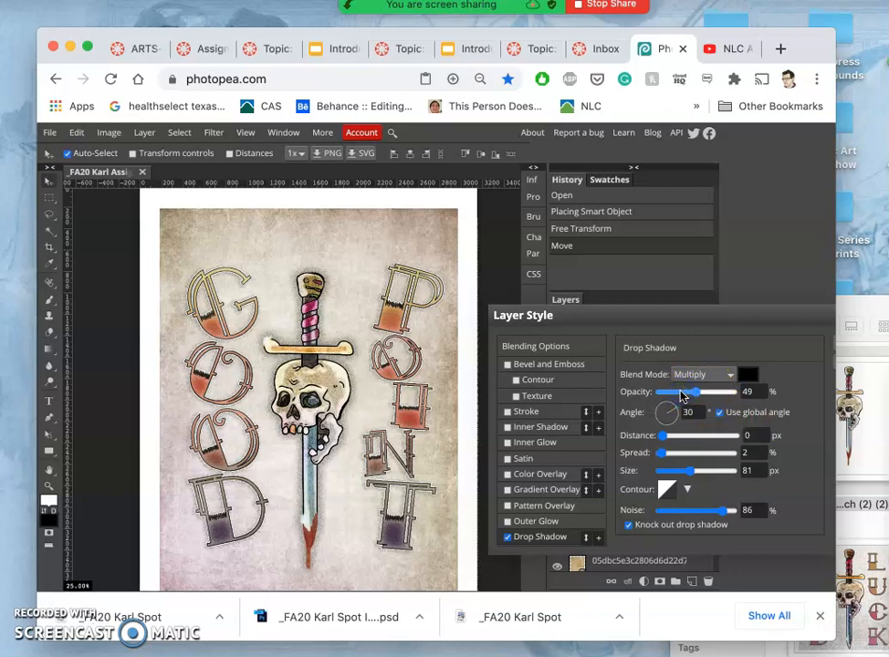
Lower the drop shadow Opacity to 18% and confirm the layer style.
drag(701, 390, 701, 391)
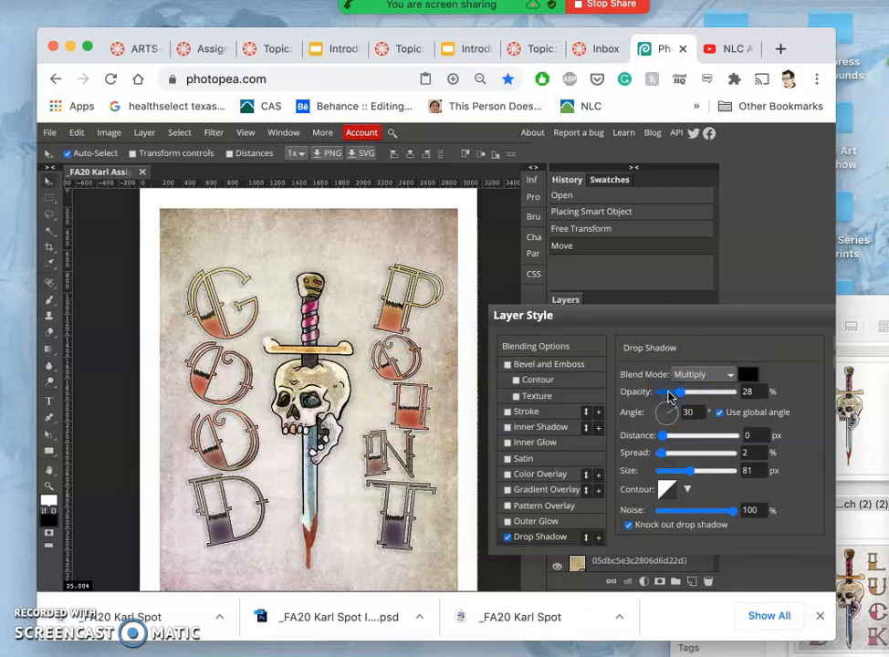
drag(671, 390, 665, 390)
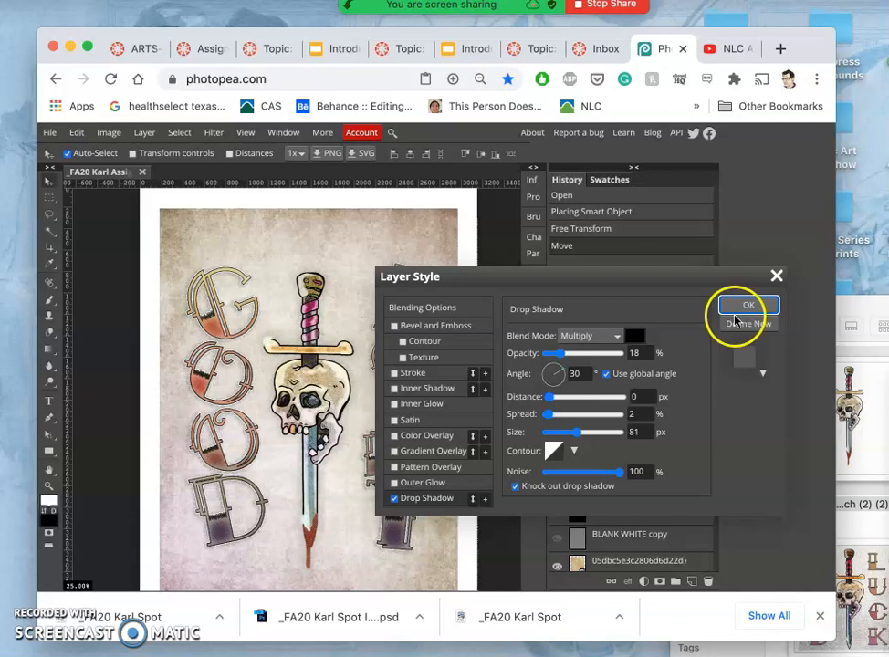
click(746, 305)
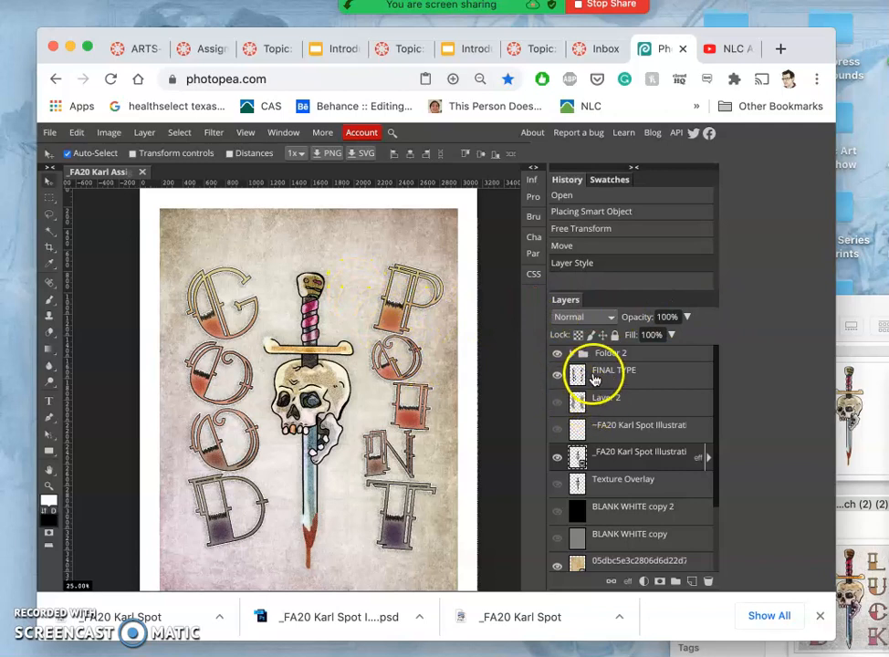
Lasso the G letter in the lettering folder and copy it onto its own layer.
click(557, 368)
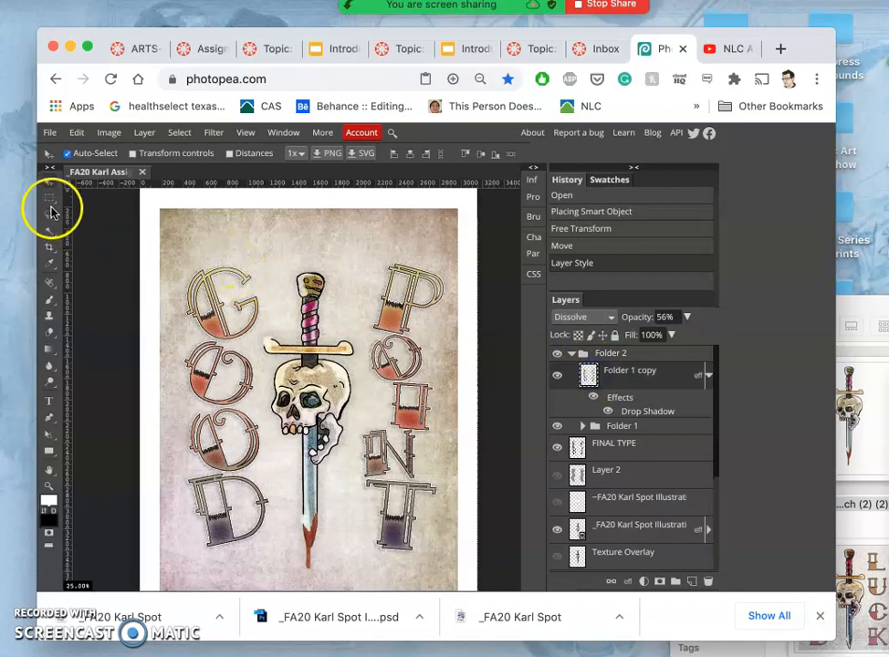
click(49, 208)
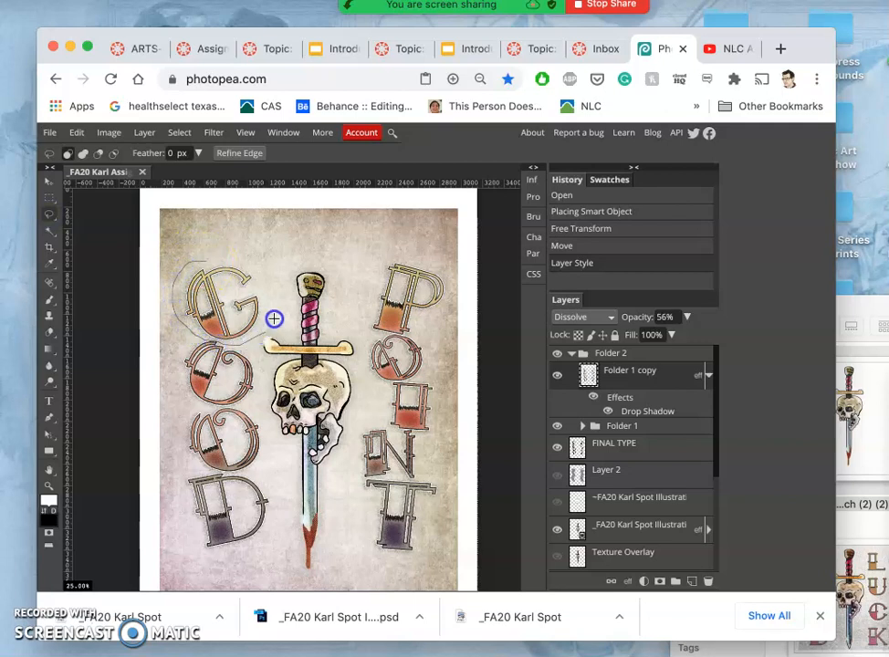
drag(273, 317, 197, 252)
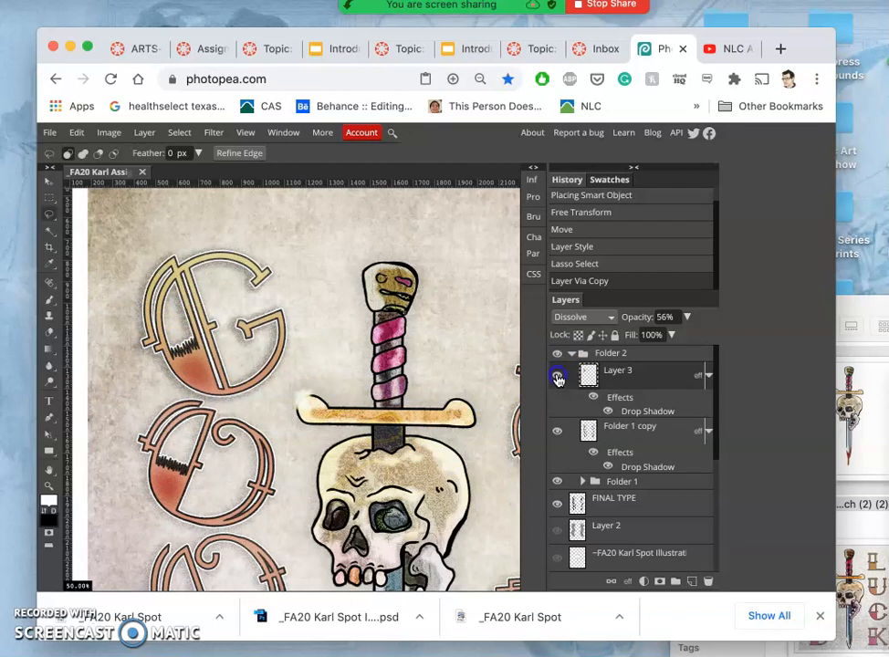
click(557, 376)
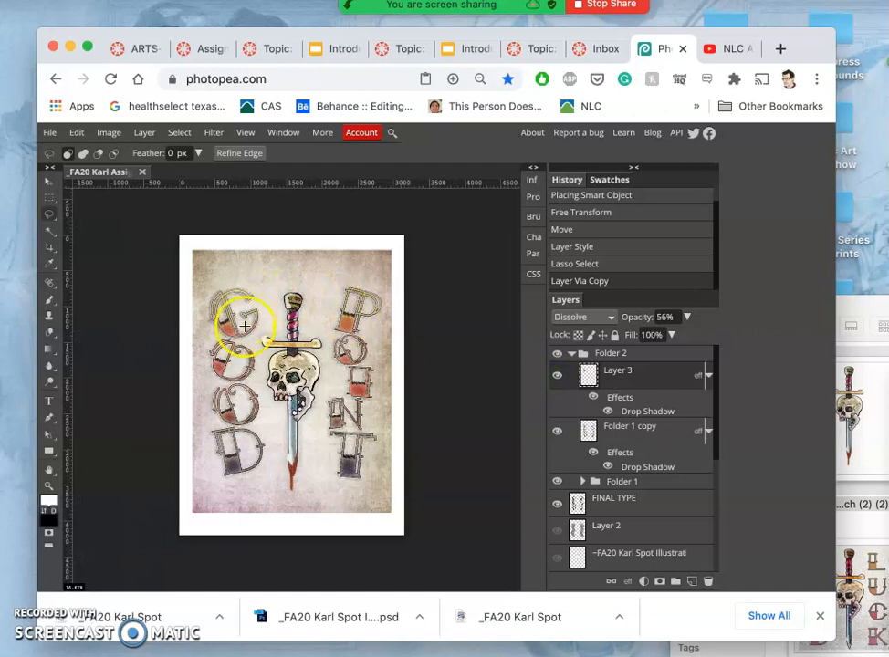
mouse_move(398, 452)
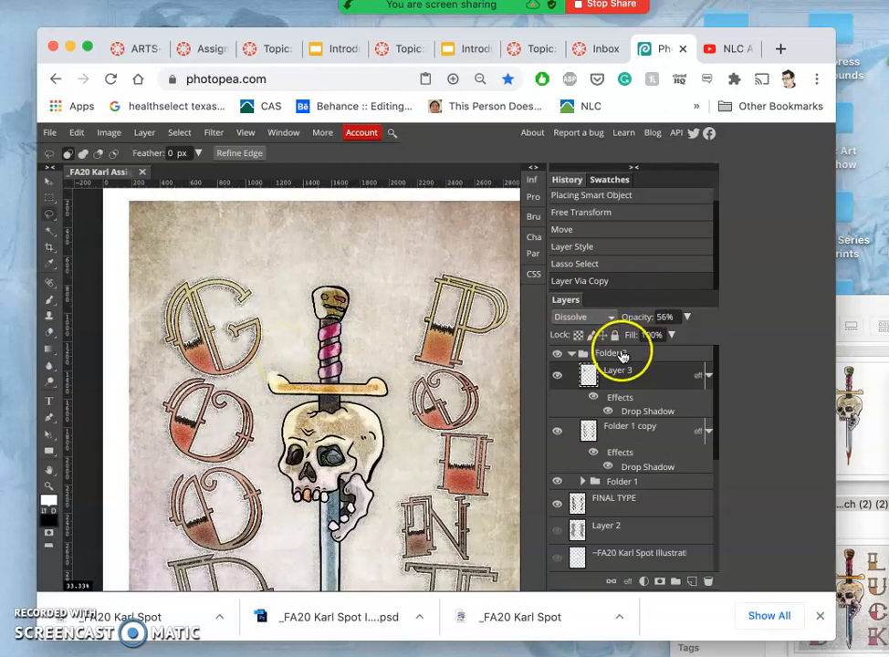
Bring up the layer commands for the copied G layer to rasterize its style.
right_click(616, 368)
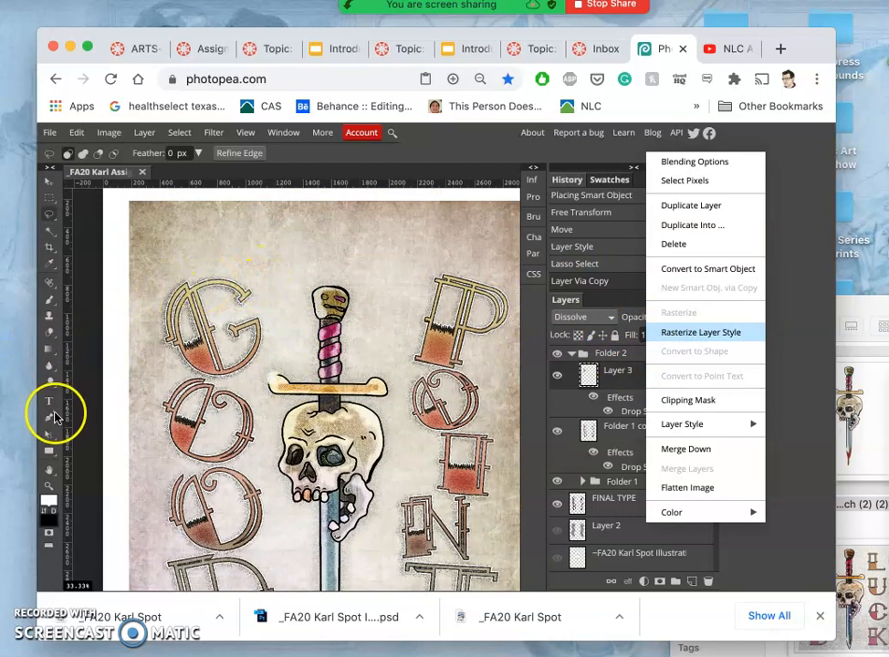
mouse_move(50, 387)
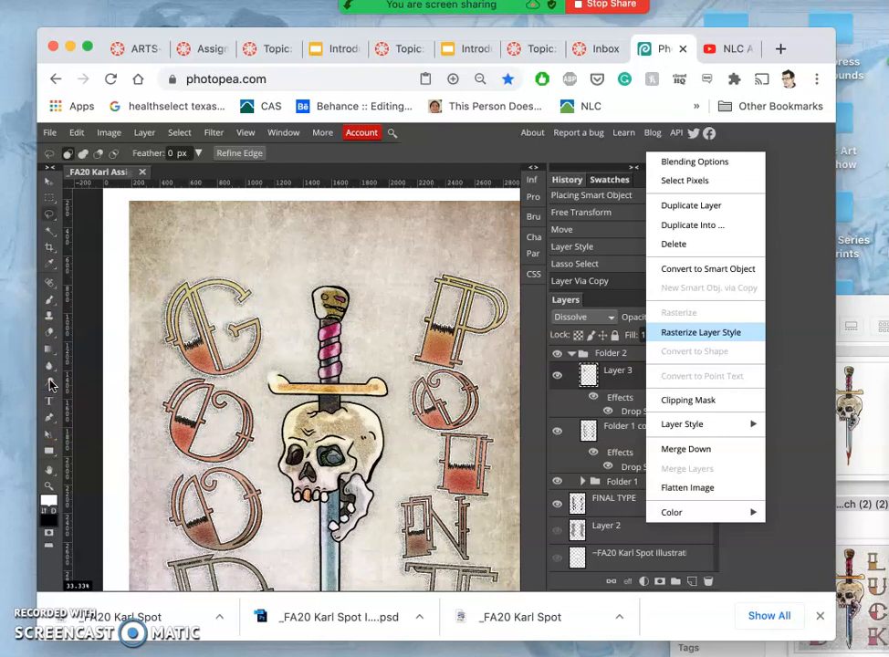
mouse_move(702, 333)
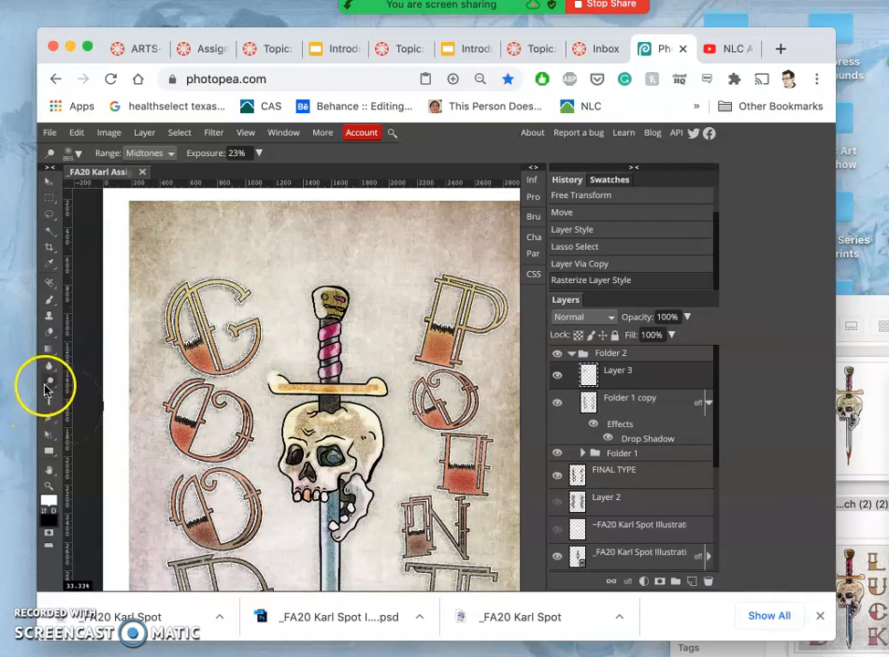
Choose a tool from the Dodge, Burn and Sponge group for hand-shading the G copy.
click(50, 387)
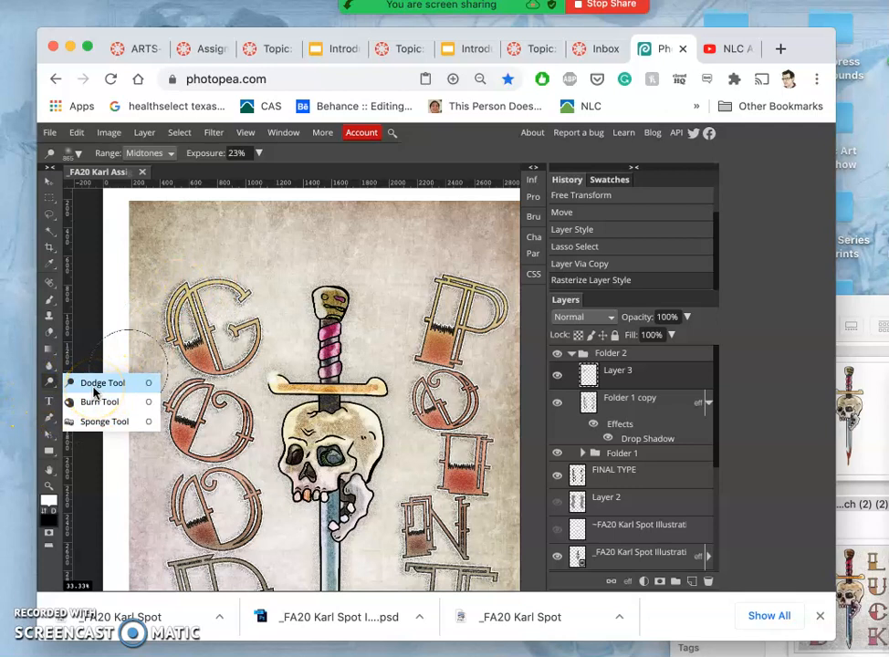
click(102, 384)
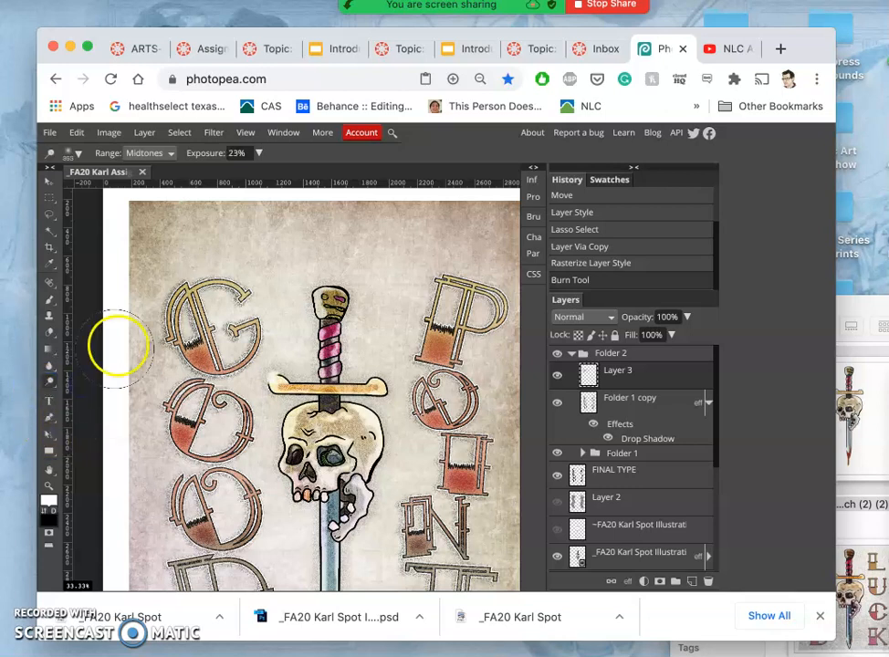
Set the Dodge range to Highlights and brighten the lower-left O letter with a stroke.
click(146, 153)
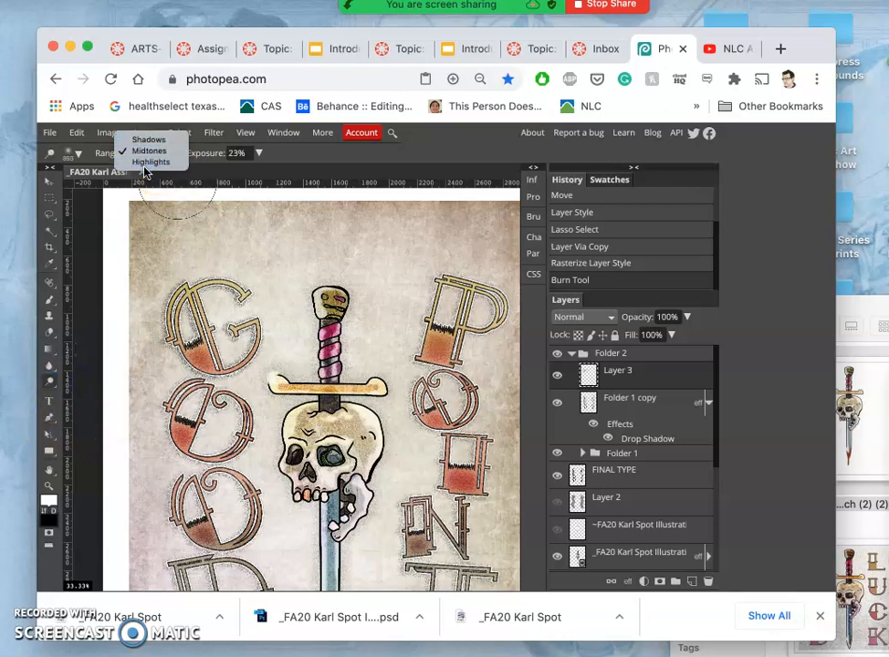
click(152, 160)
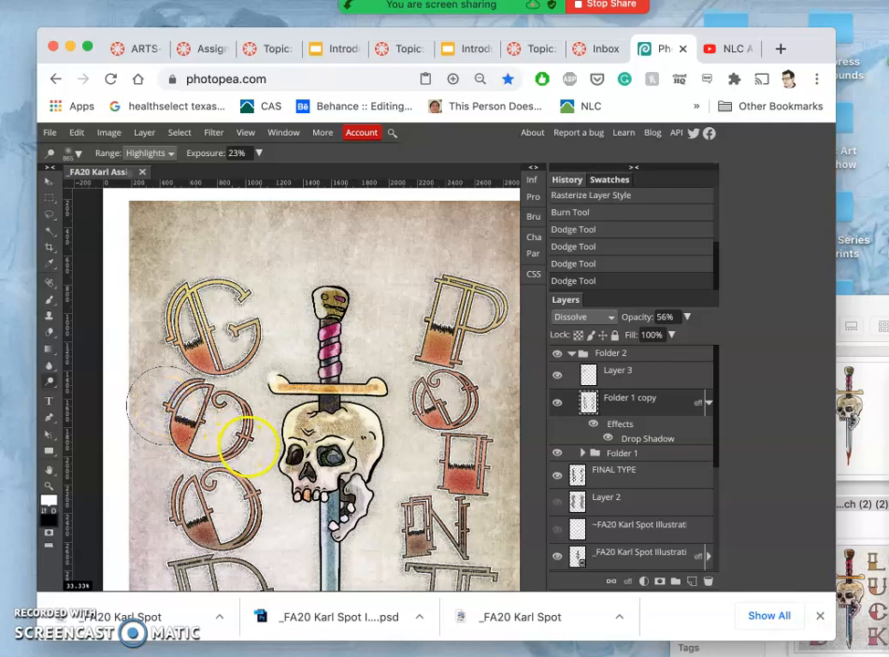
drag(251, 447, 219, 453)
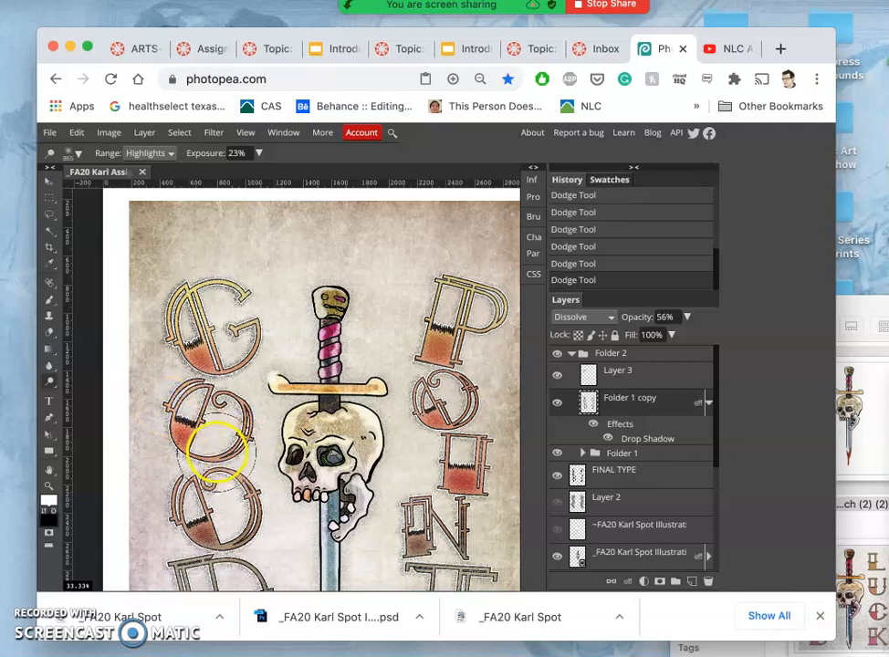